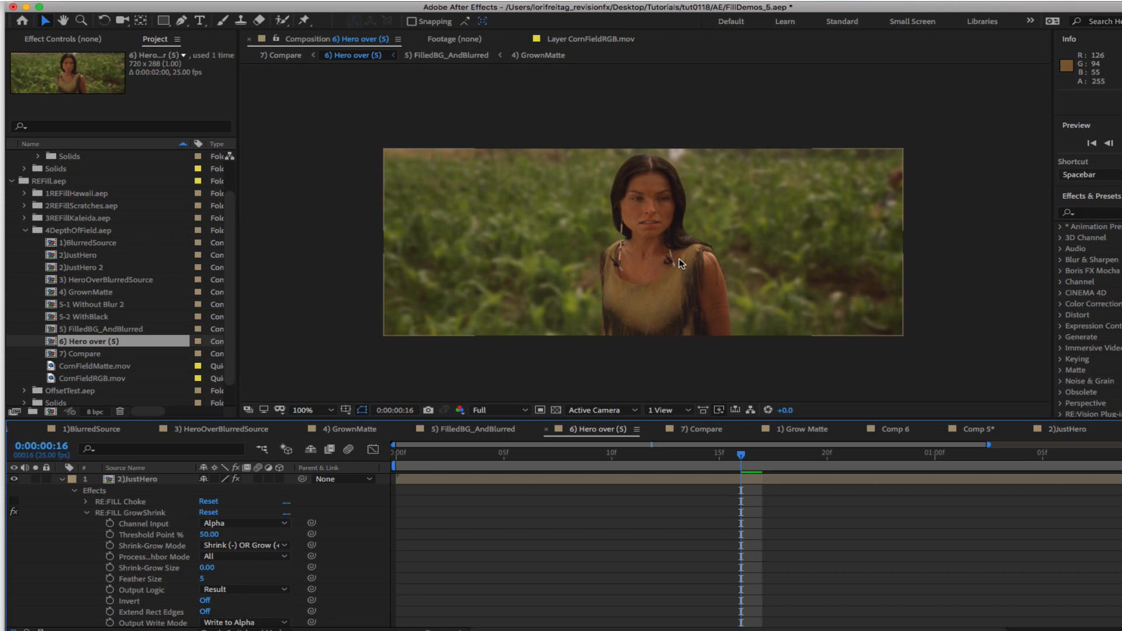
mouse_move(828, 270)
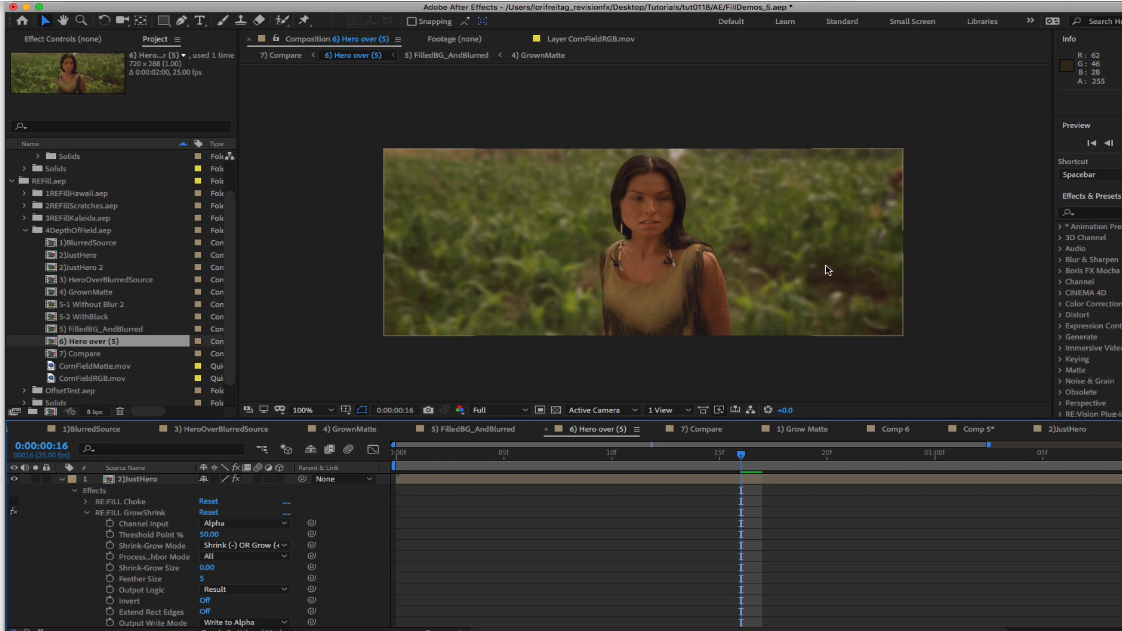
mouse_move(801, 274)
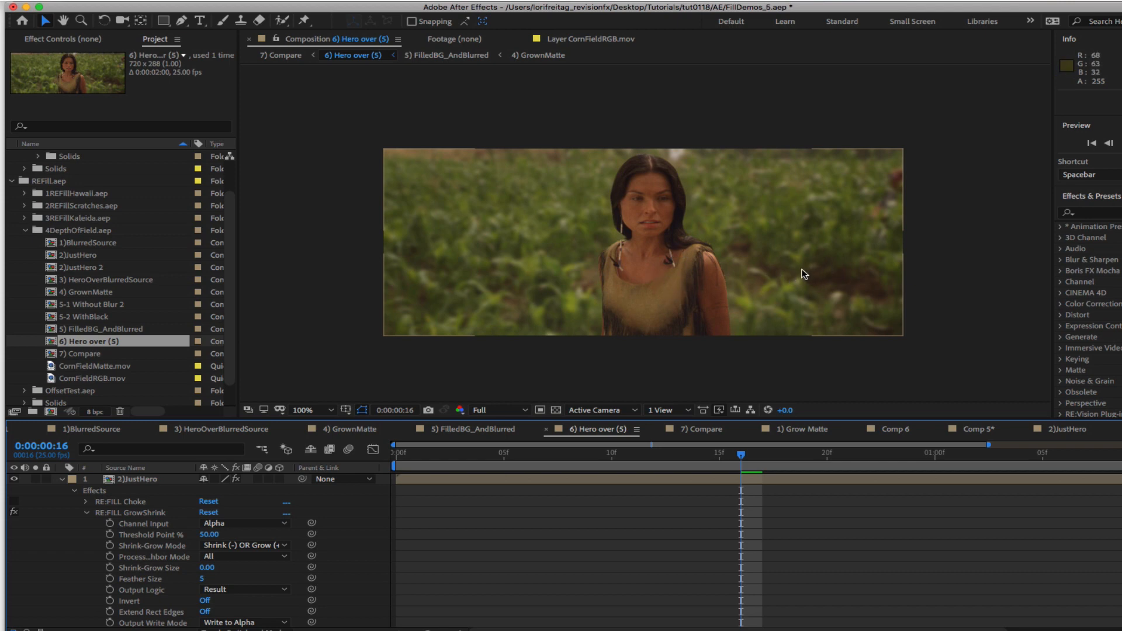
mouse_move(81, 372)
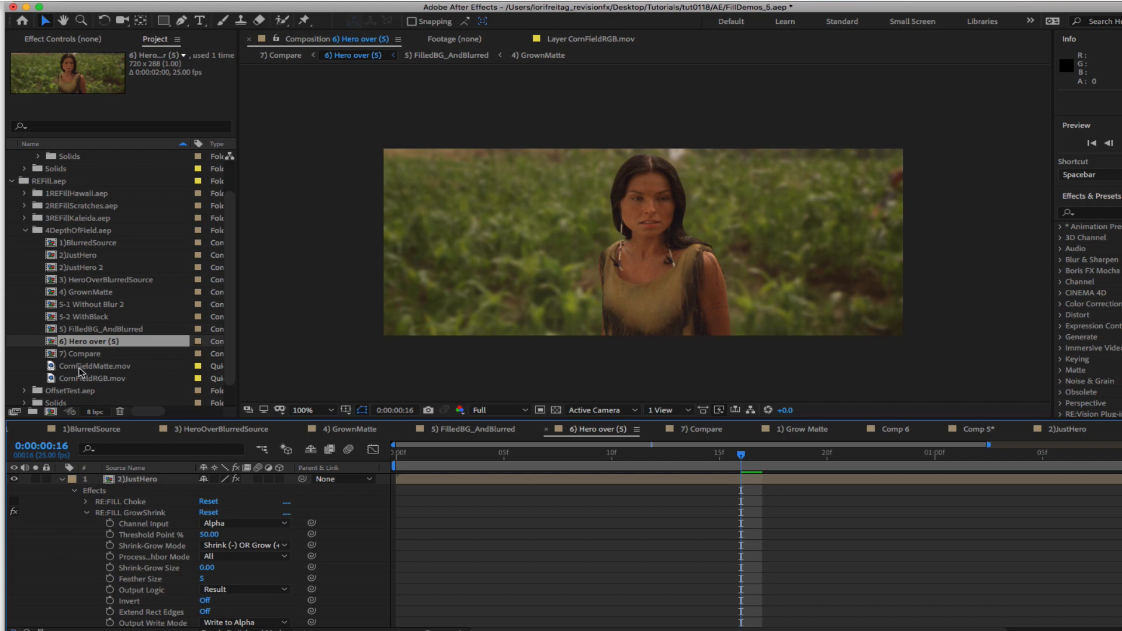
Step: View CornFieldRGB.mov and then the CornFieldMatte.mov silhouette in the Footage panel
double_click(100, 378)
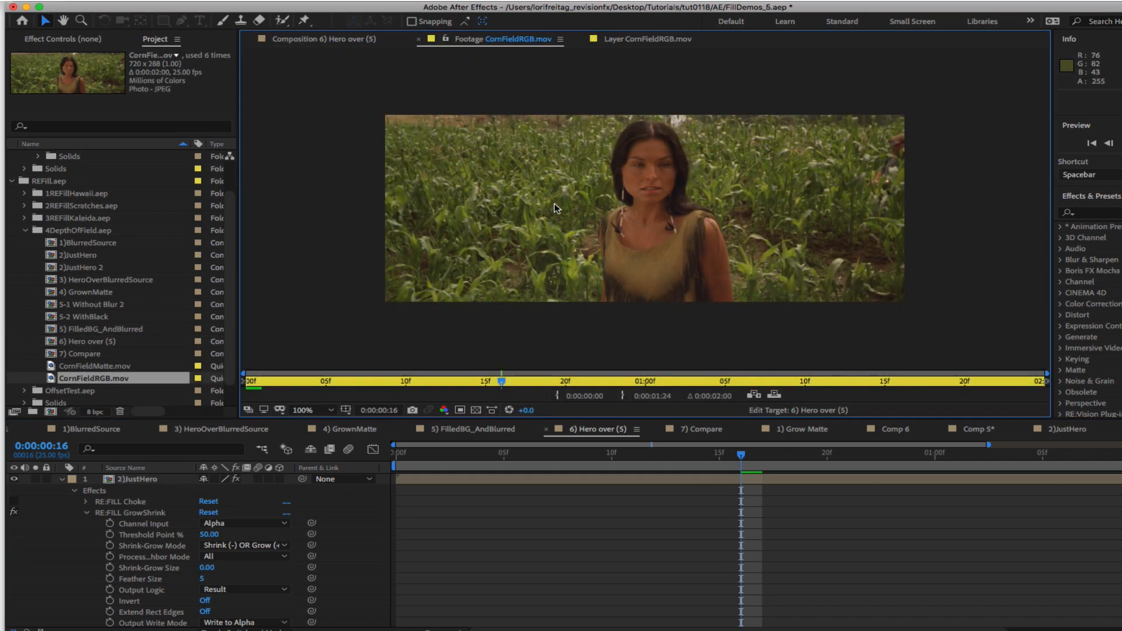
mouse_move(638, 248)
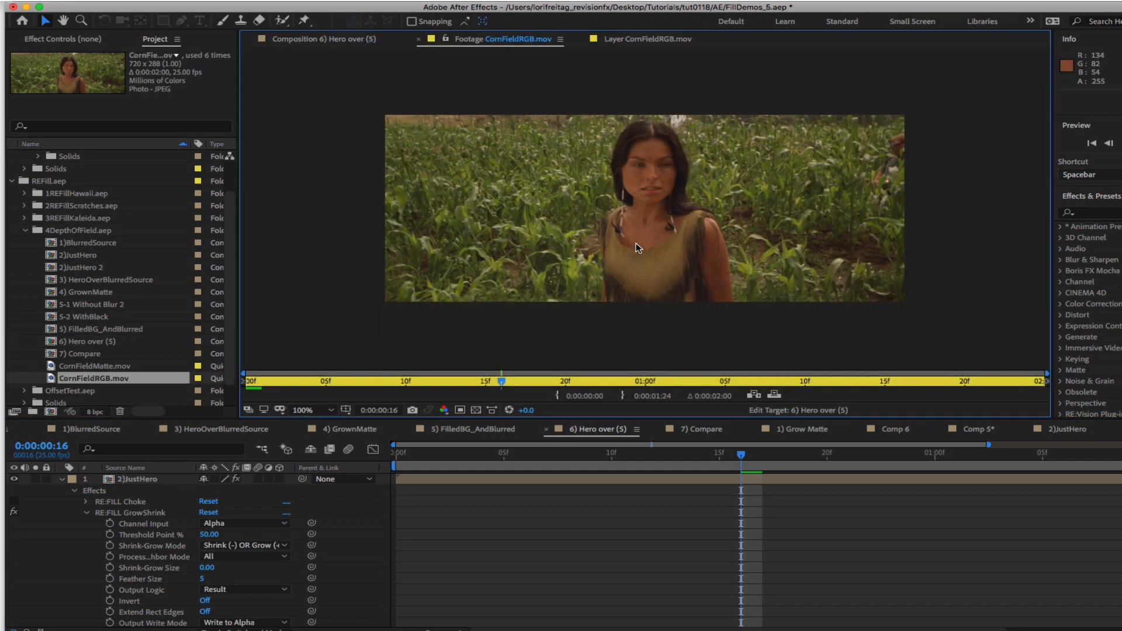
mouse_move(648, 256)
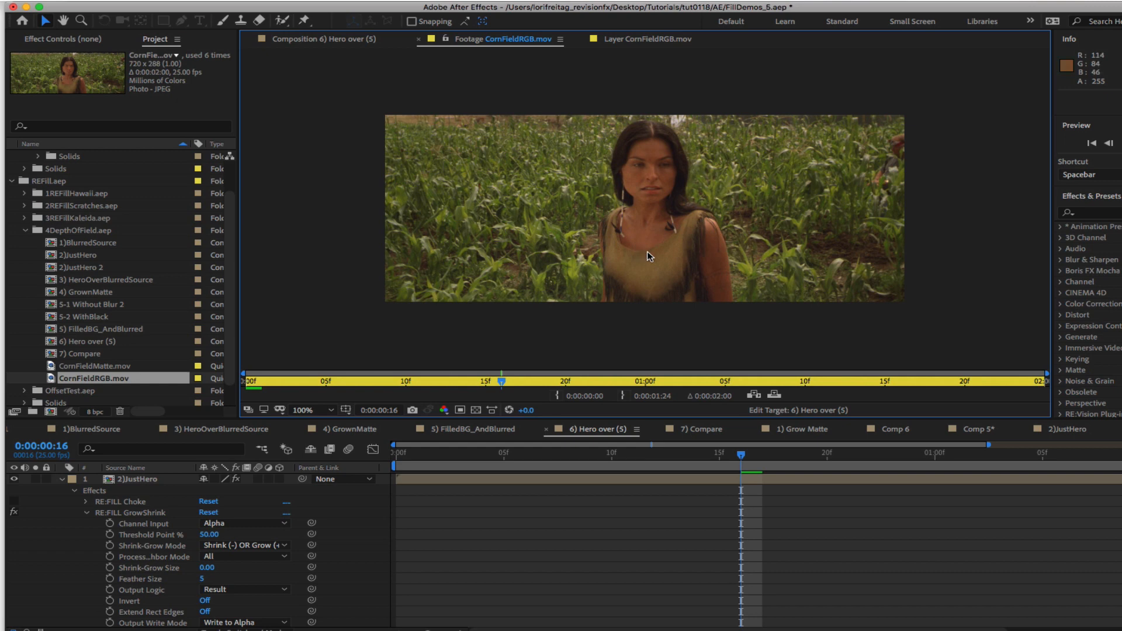
mouse_move(650, 257)
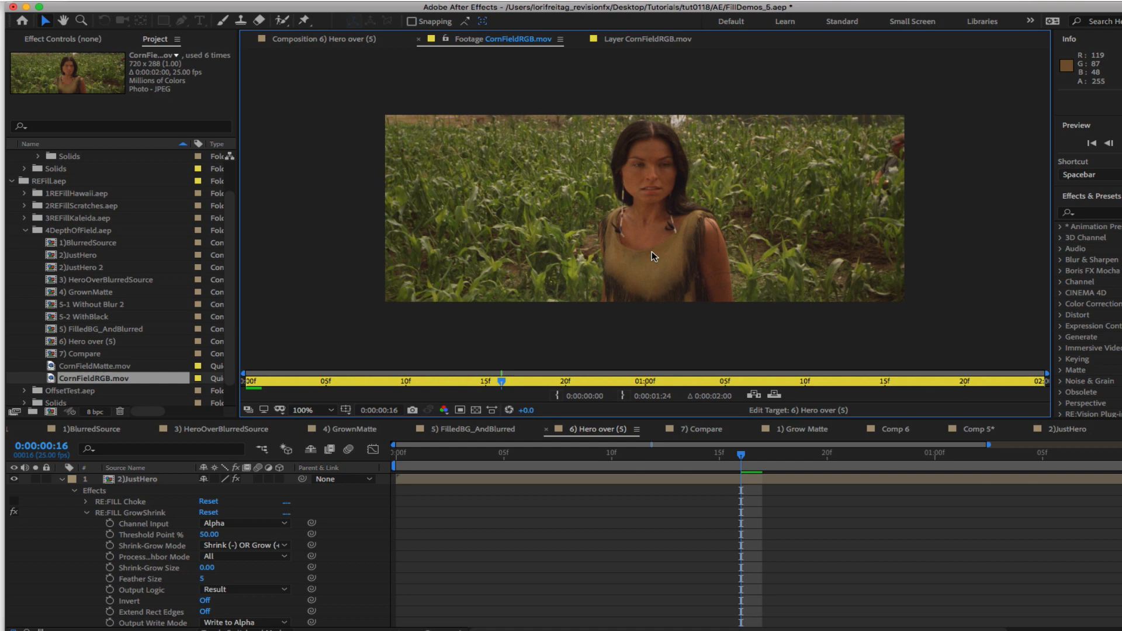
left_click(91, 366)
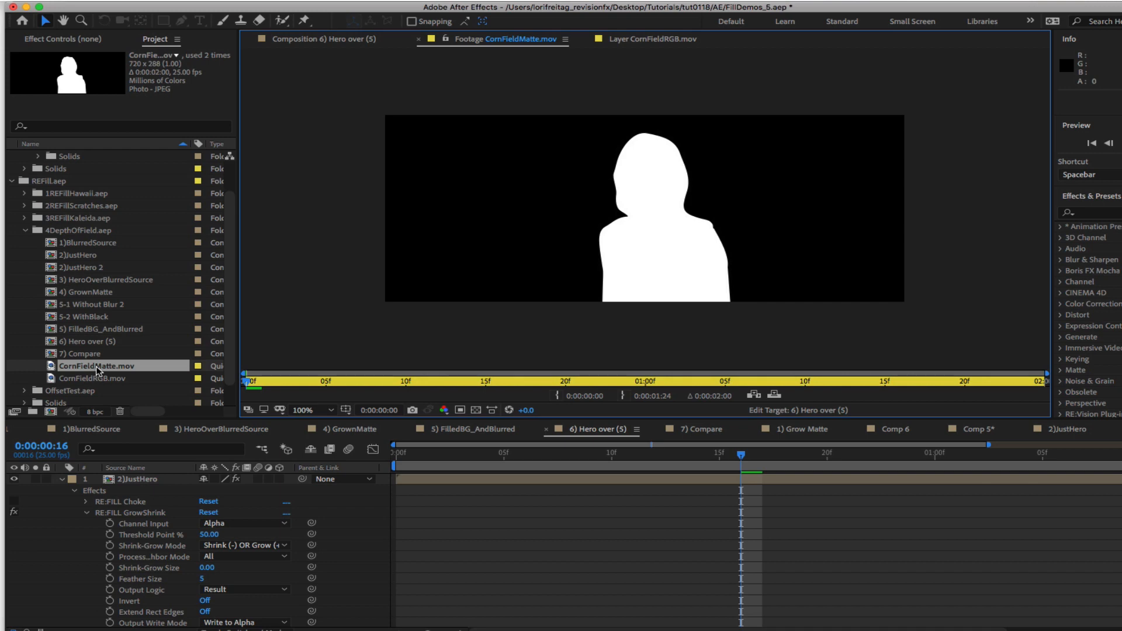
double_click(93, 280)
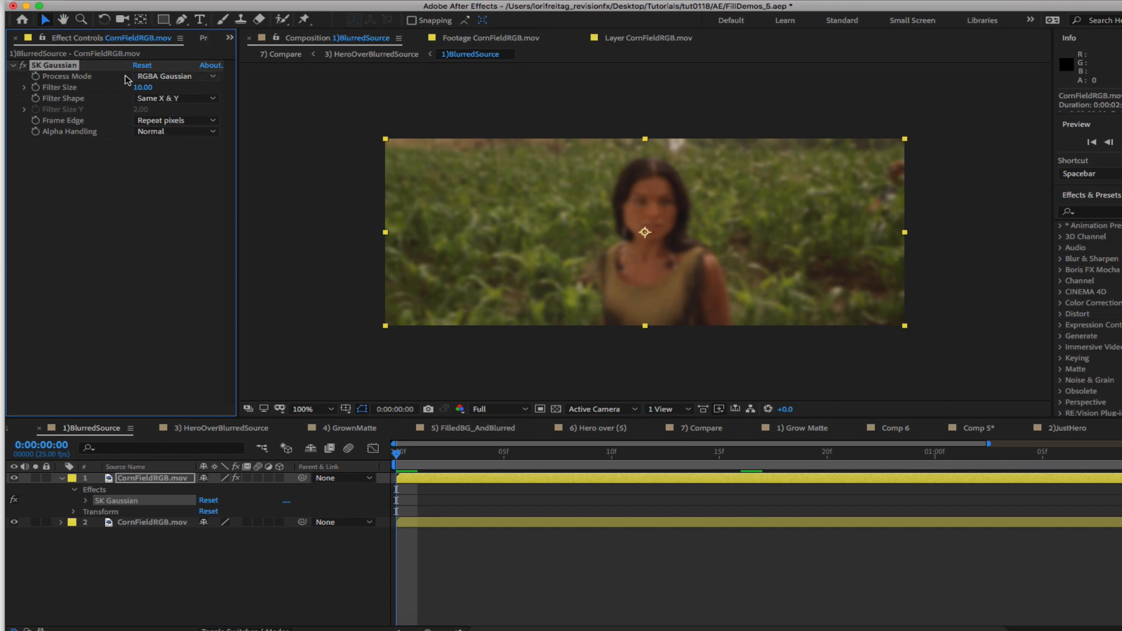
mouse_move(112, 148)
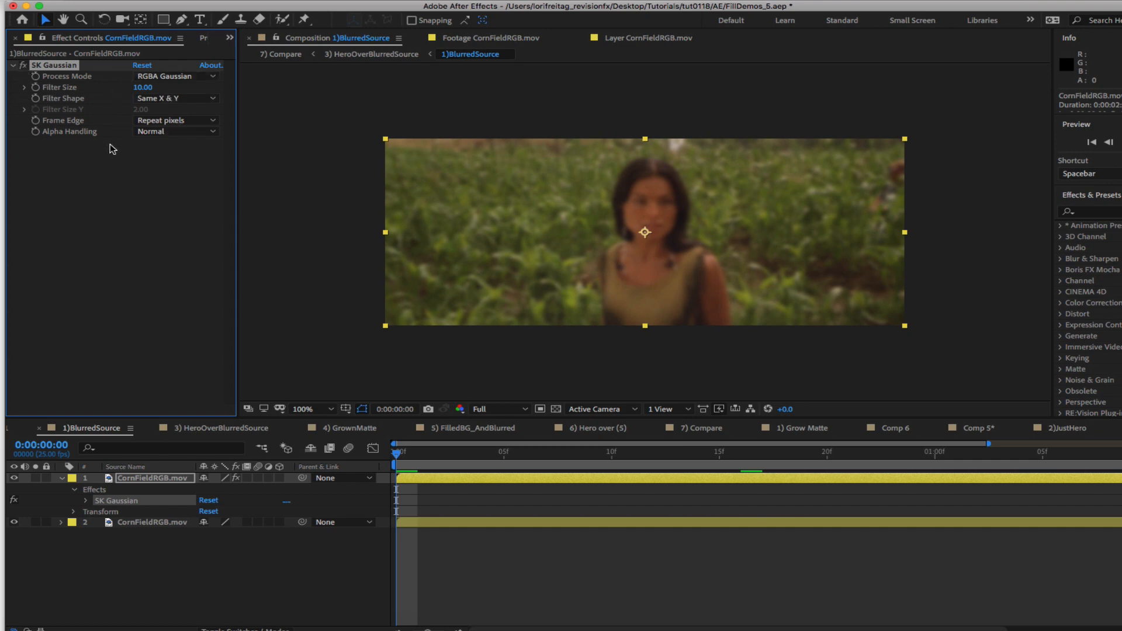
mouse_move(89, 114)
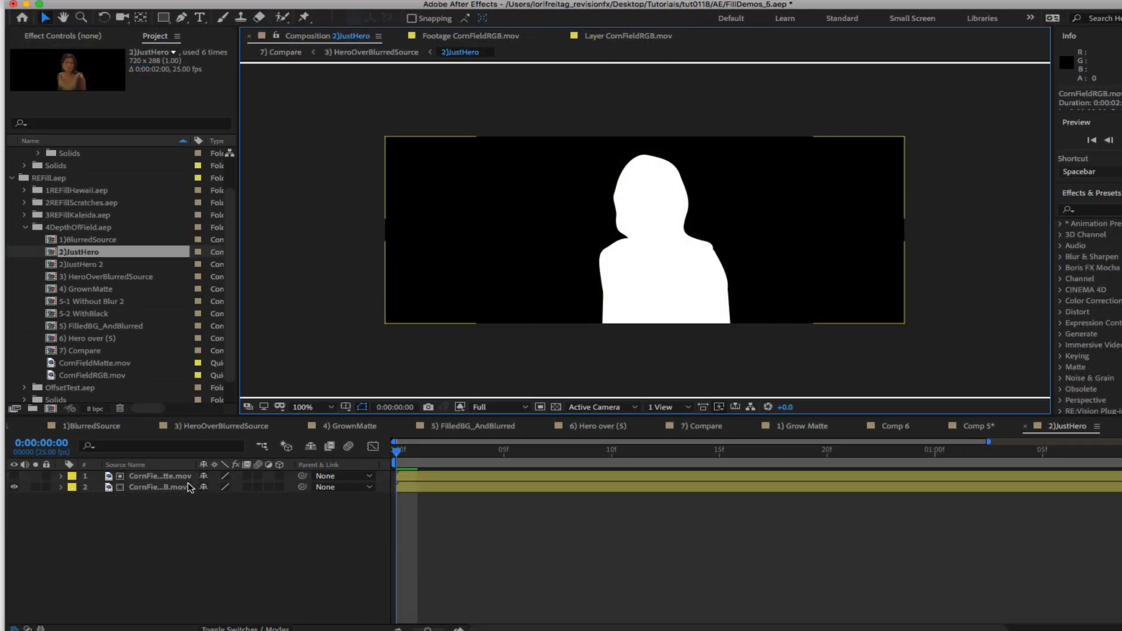
Step: Show JustHero in RGB, then bring up the 3)HeroOverBlurredSource composition
left_click(471, 408)
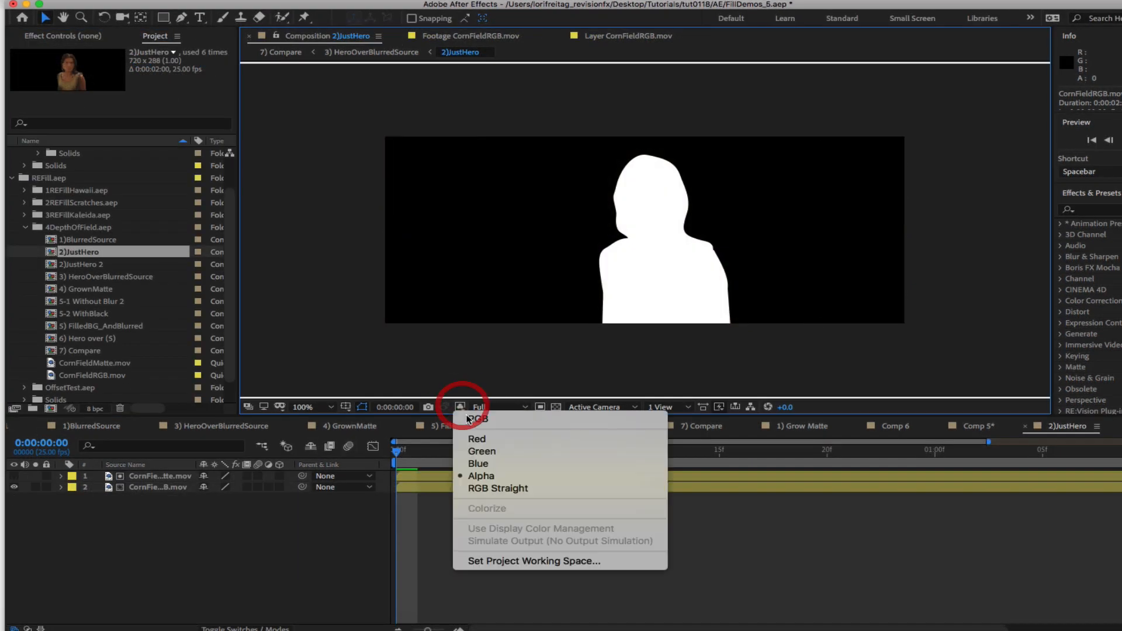
left_click(477, 420)
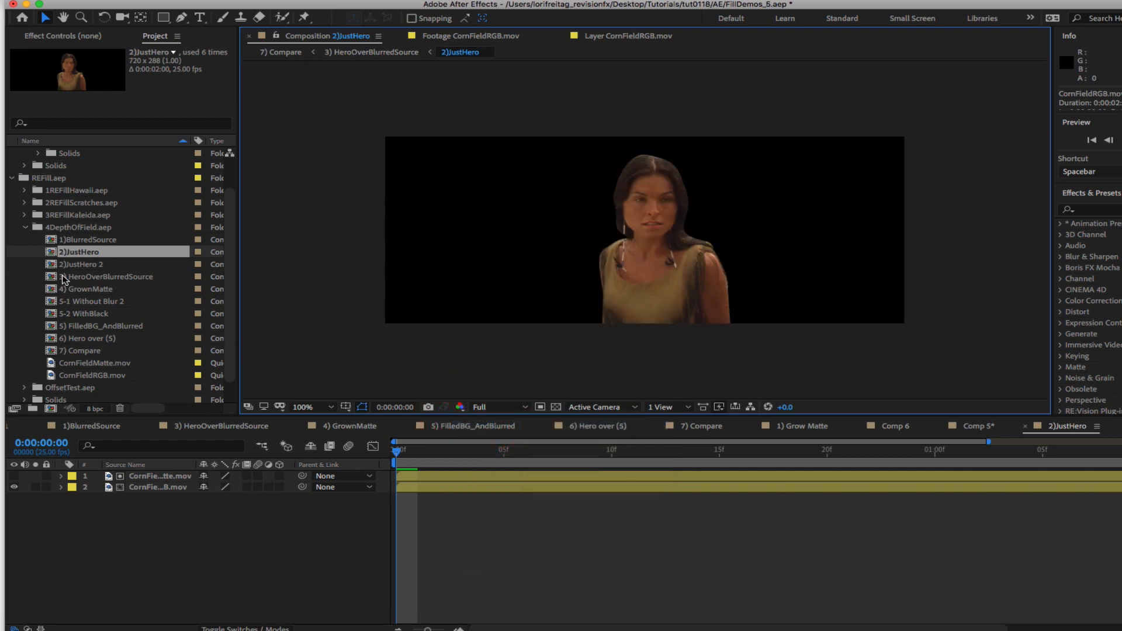
double_click(111, 276)
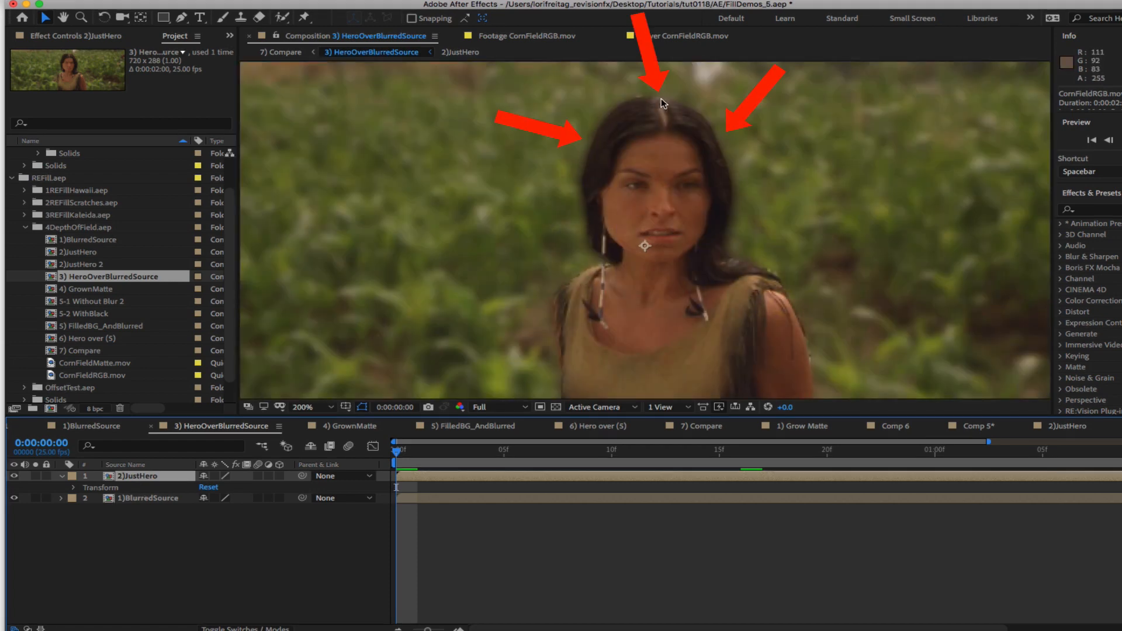
mouse_move(733, 240)
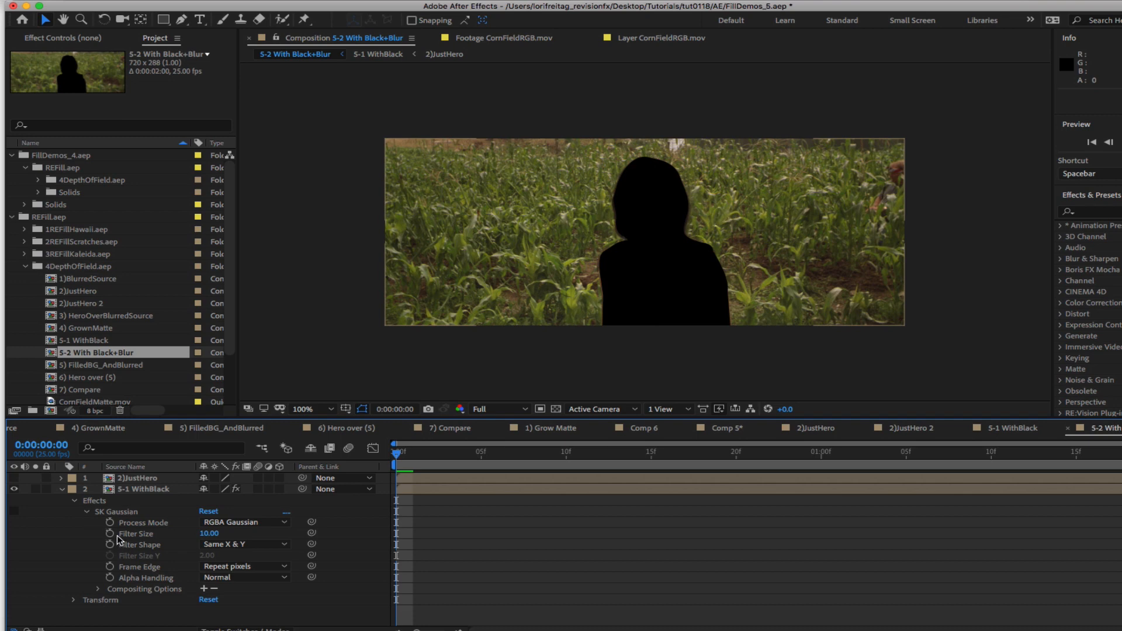
mouse_move(20, 513)
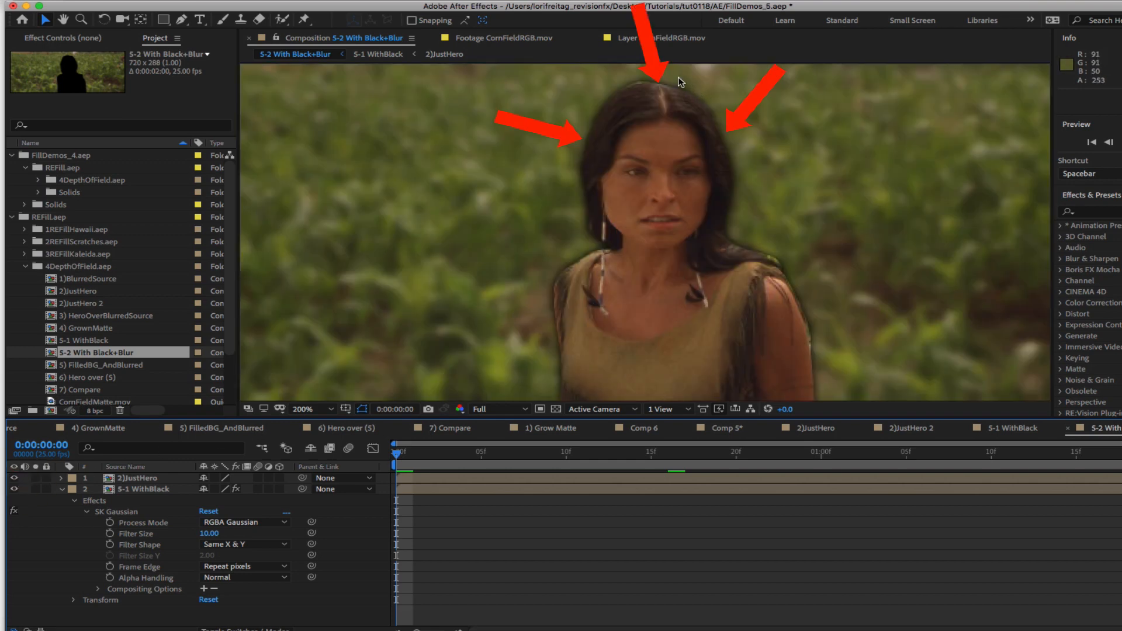
mouse_move(595, 252)
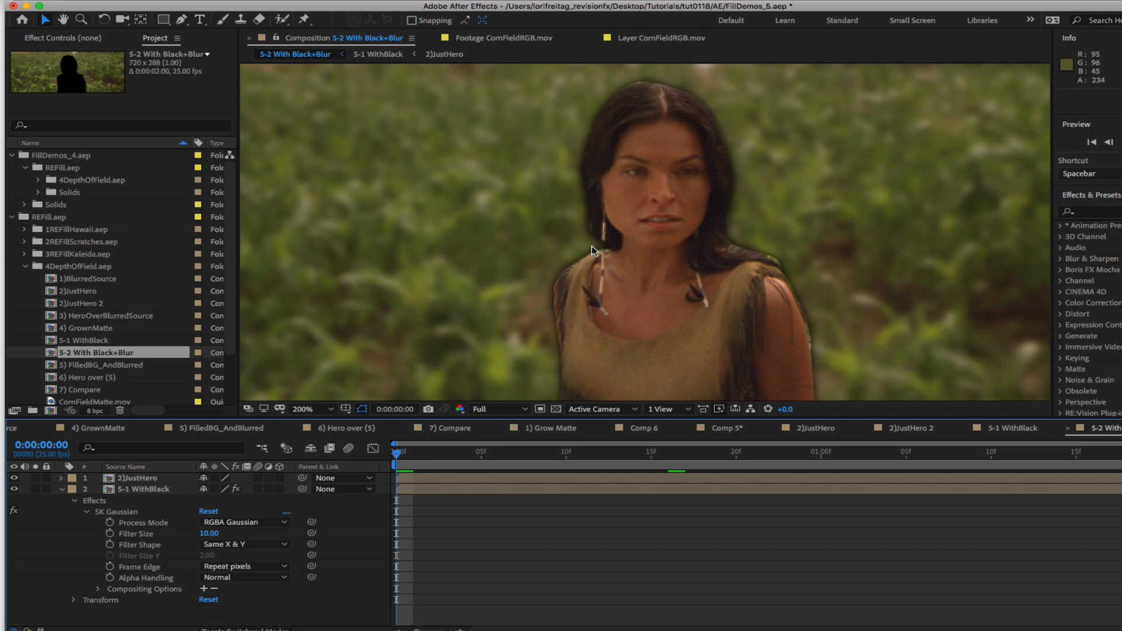
mouse_move(642, 79)
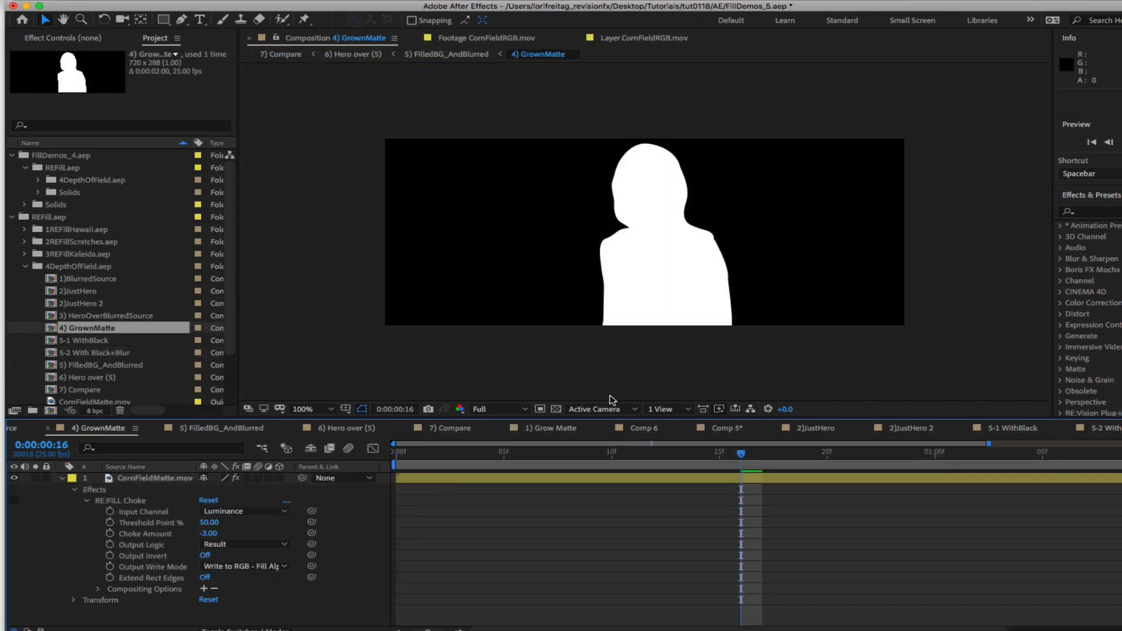
mouse_move(347, 439)
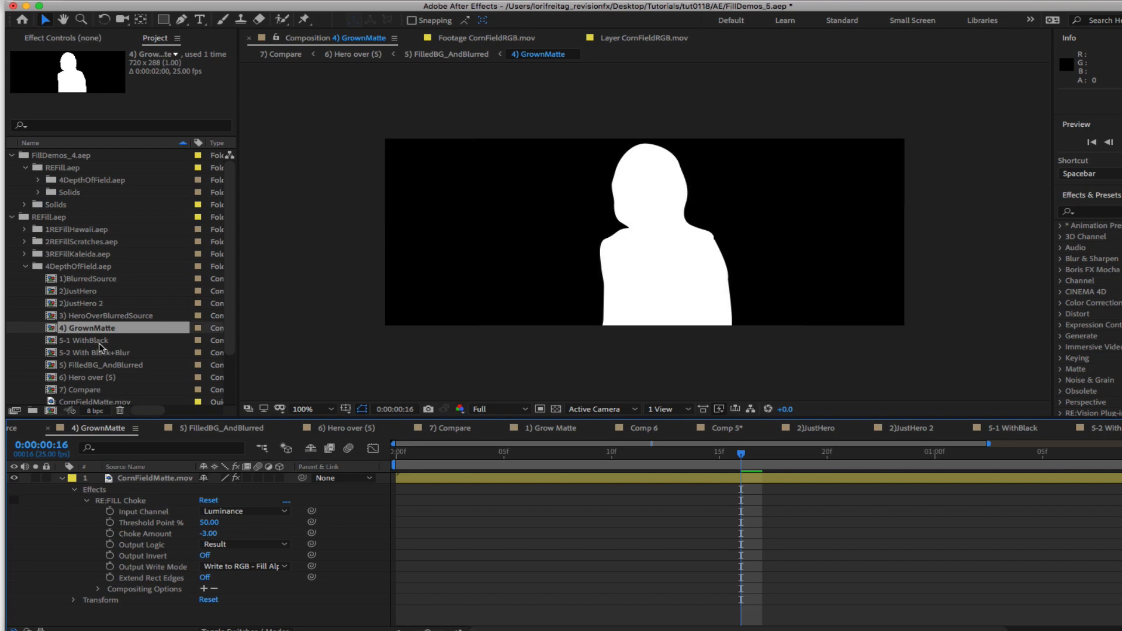
Step: Display the 5-1 WithBlack composite's alpha channel to reveal the edge gap
double_click(85, 340)
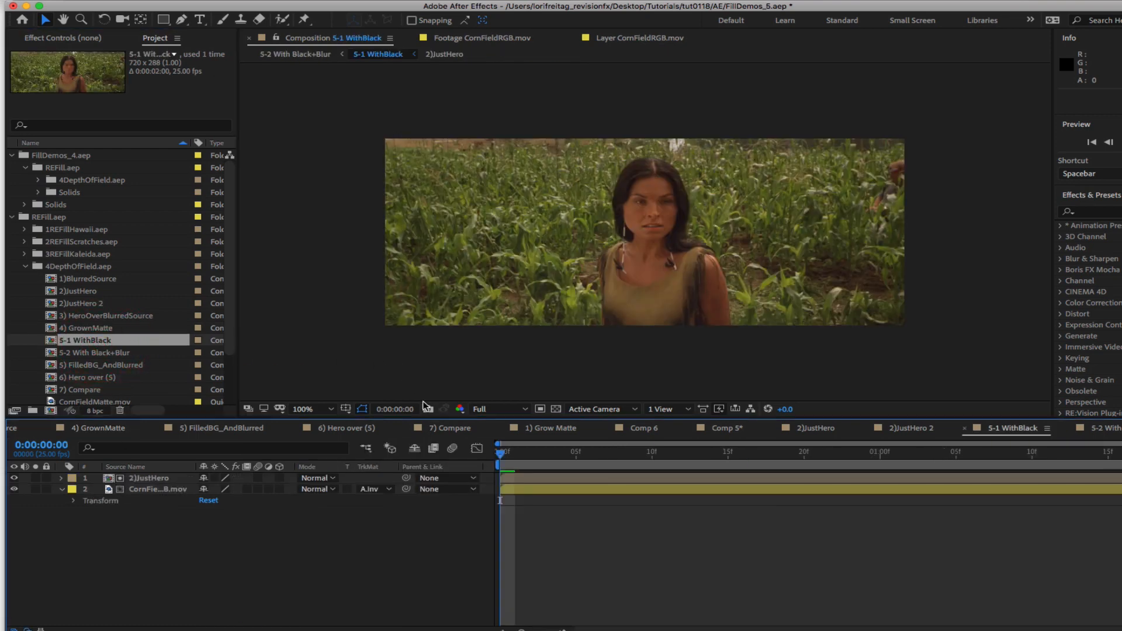
left_click(468, 409)
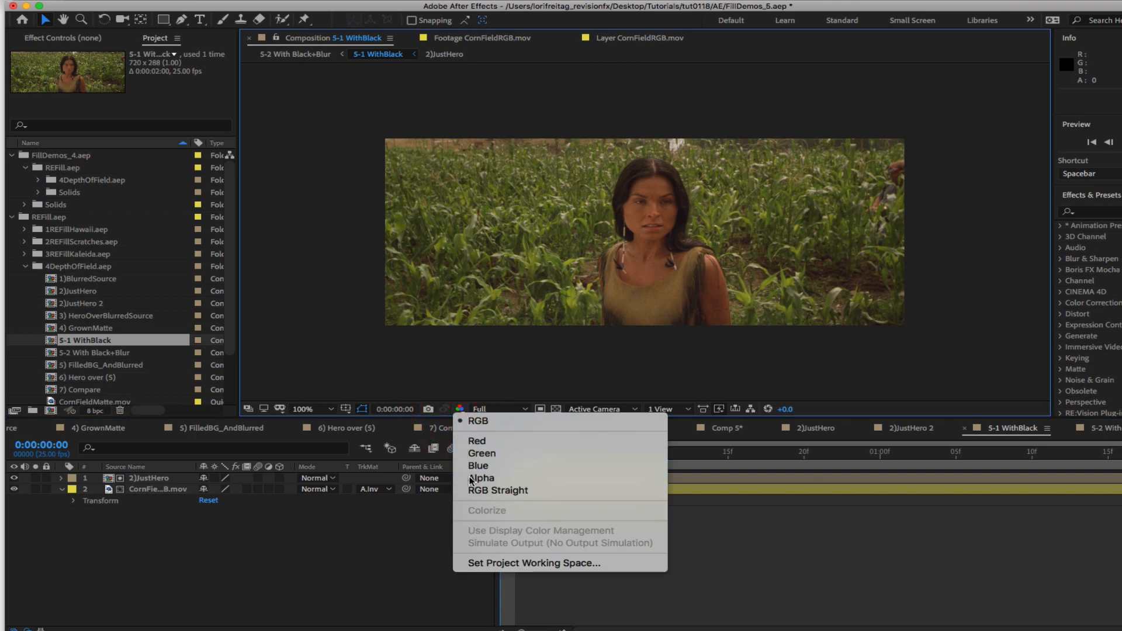
left_click(482, 477)
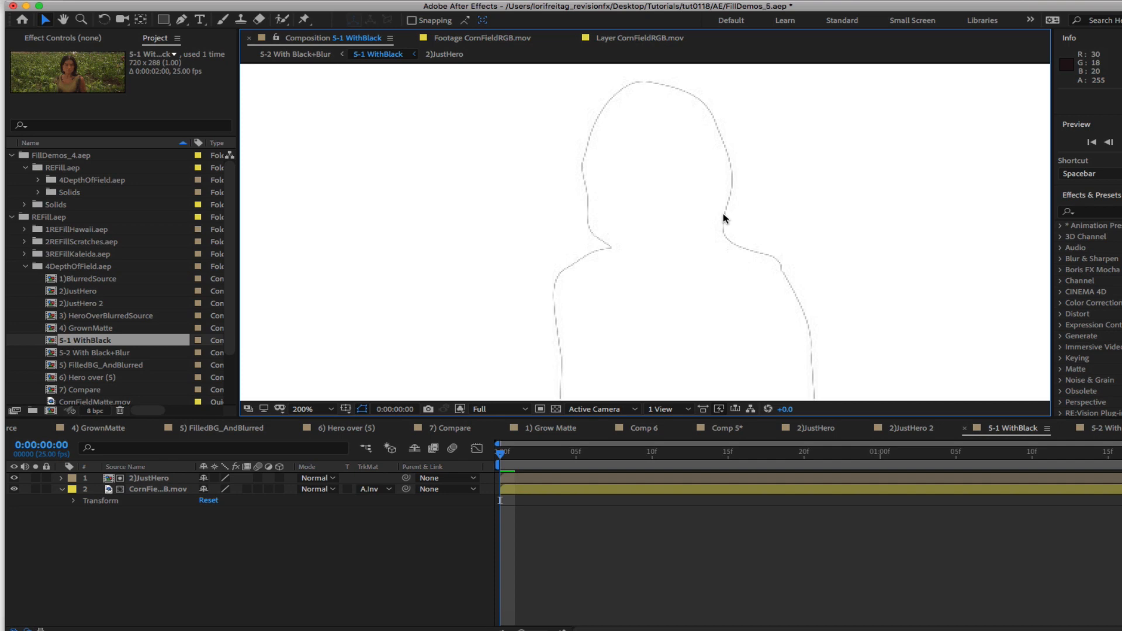
mouse_move(657, 258)
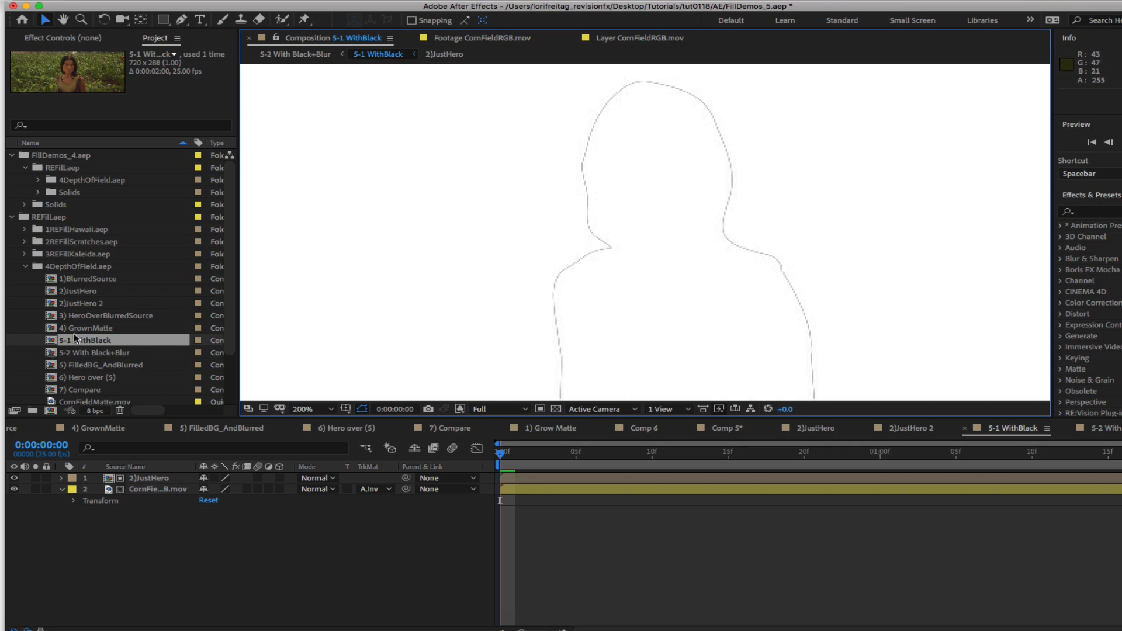
mouse_move(76, 329)
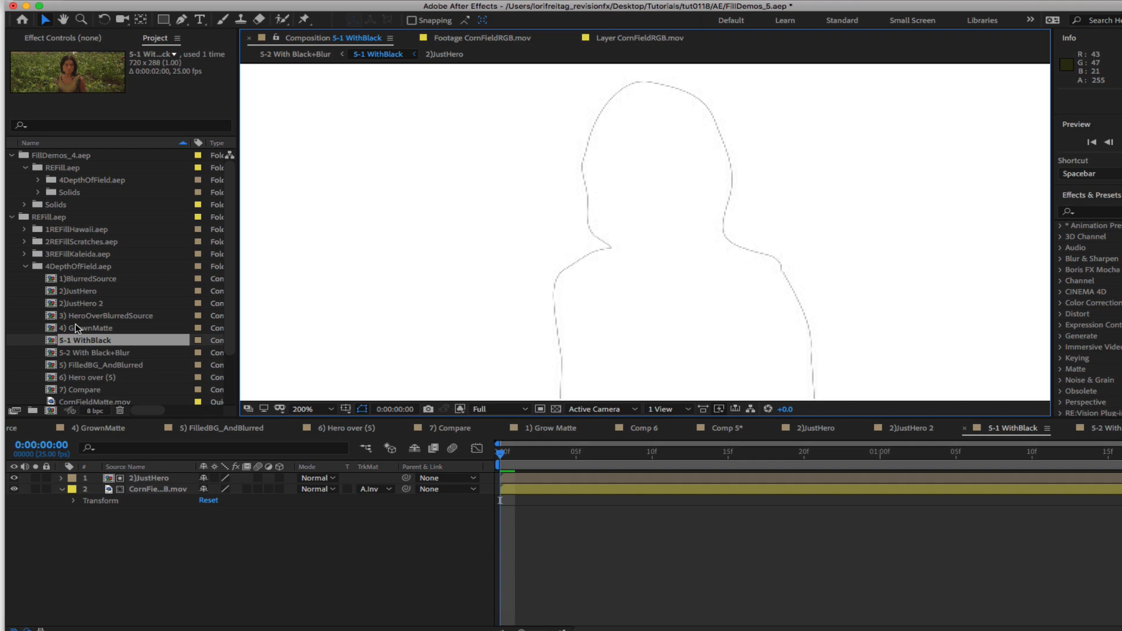
Step: In GrownMatte's RE:FILL Choke, preview the Before Choking output, then restore Result
double_click(91, 328)
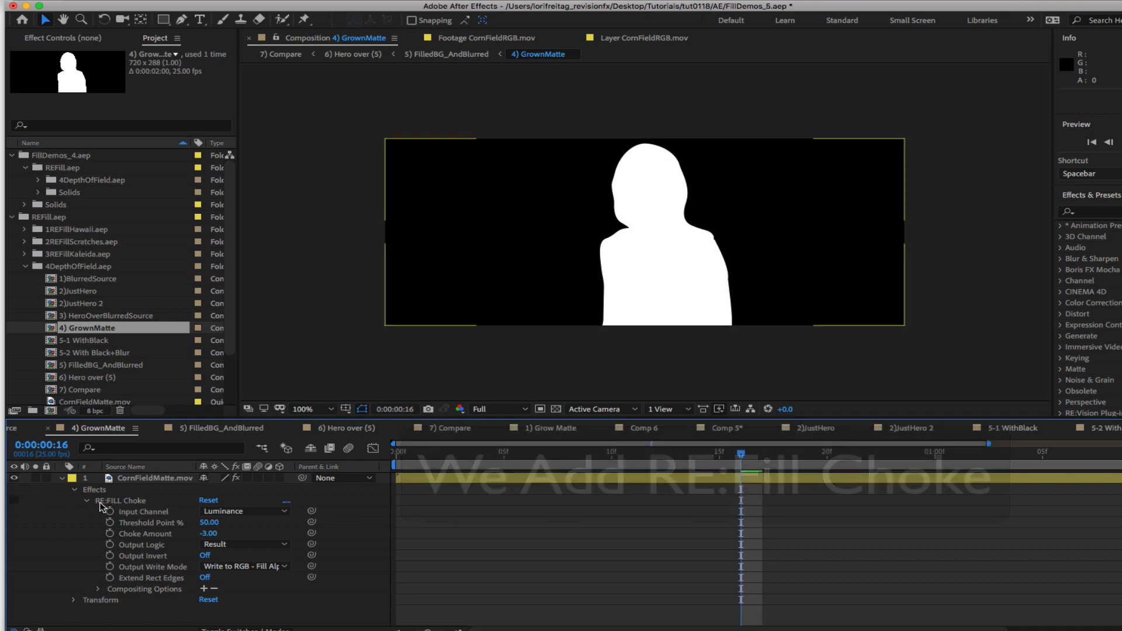
left_click(135, 477)
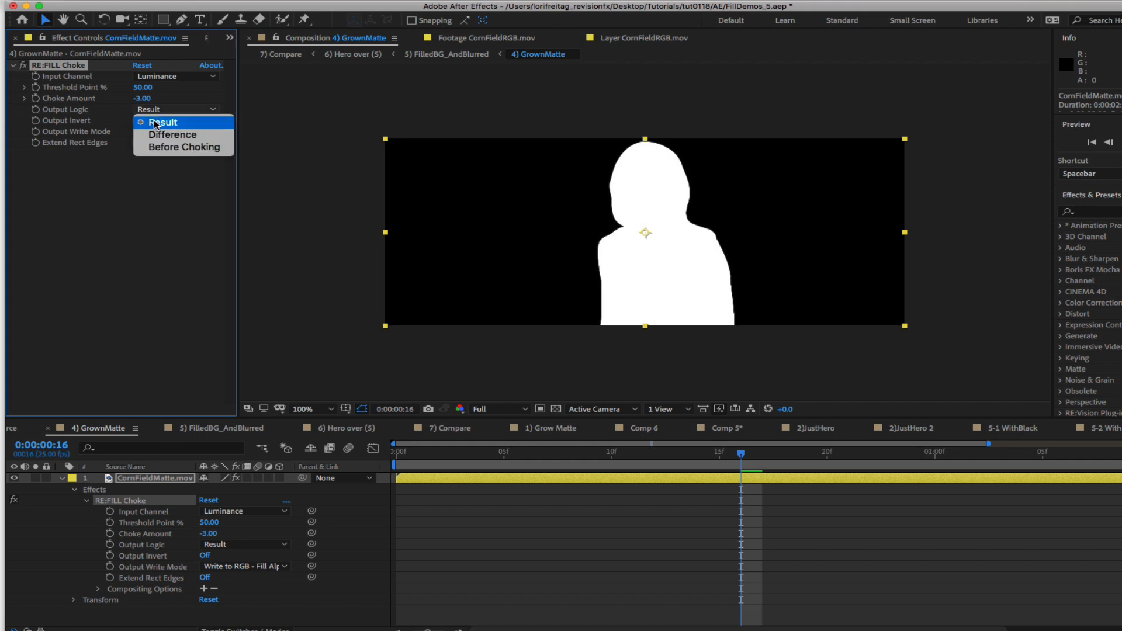
mouse_move(172, 147)
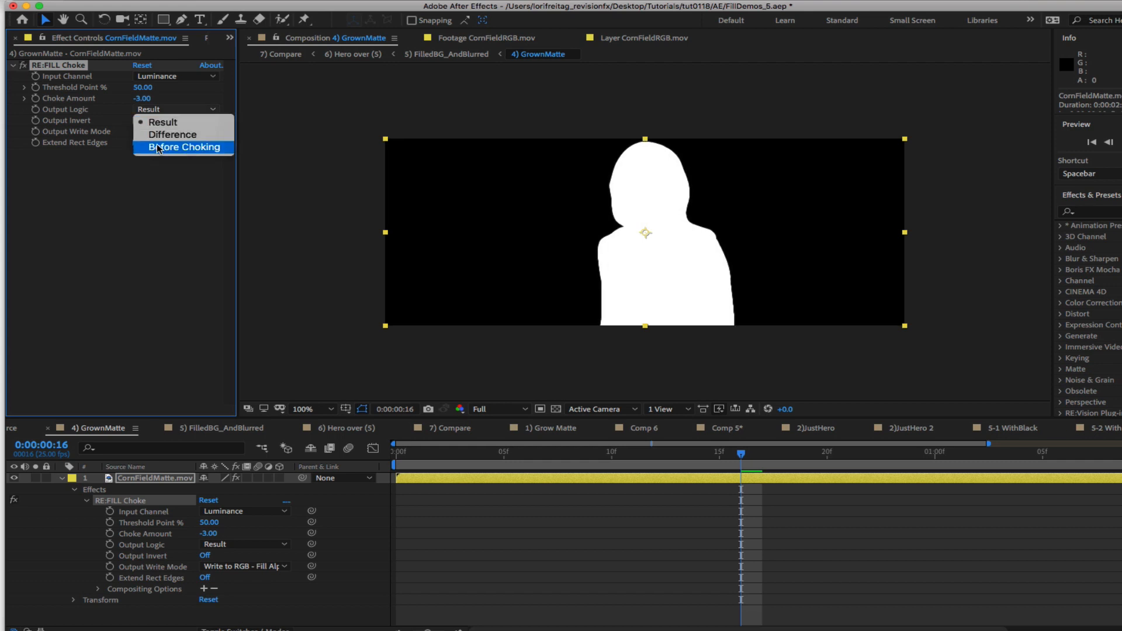
left_click(172, 137)
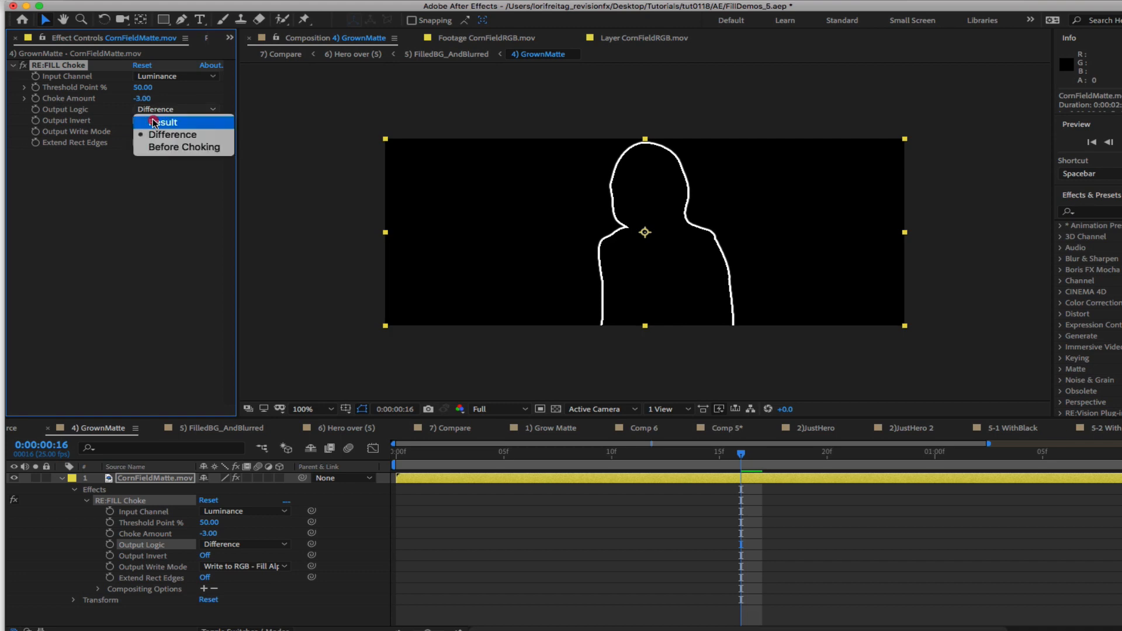
left_click(164, 122)
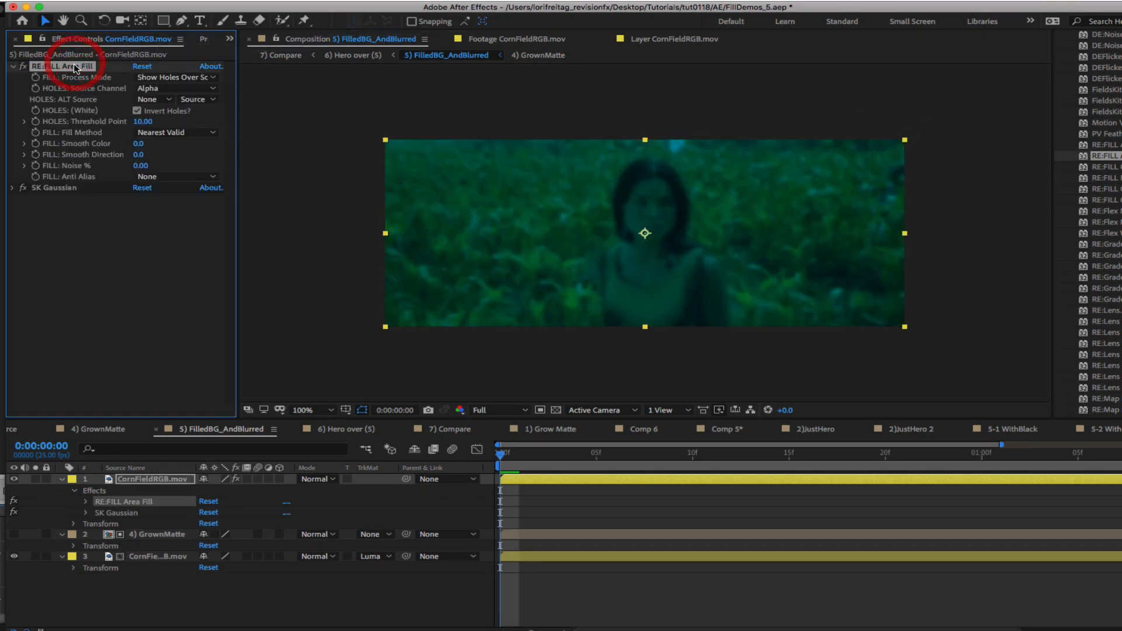
mouse_move(133, 91)
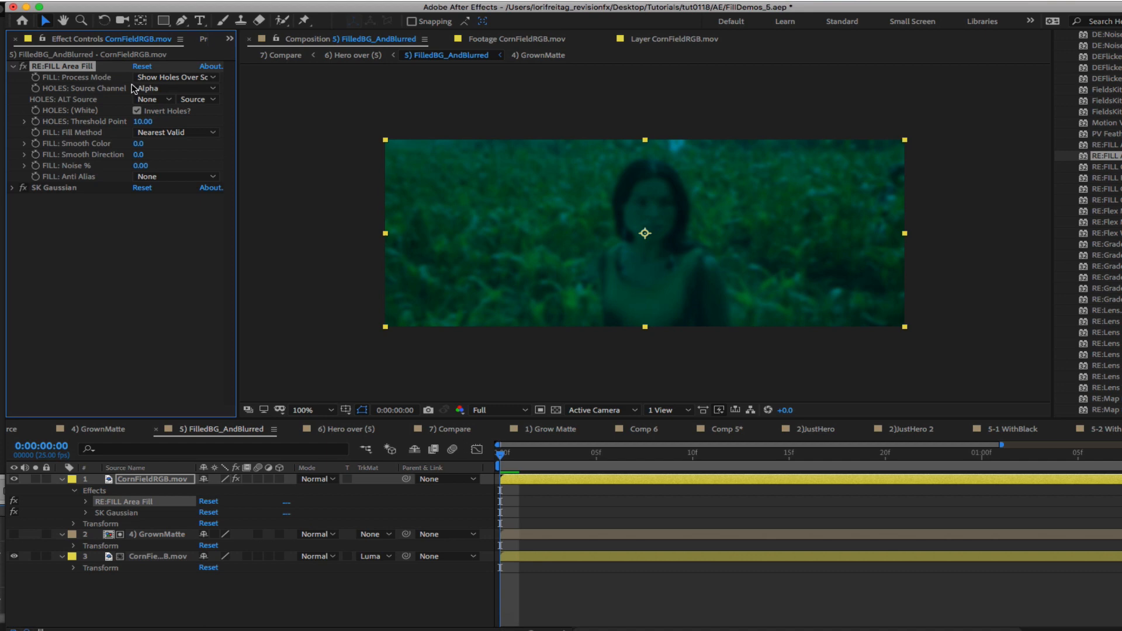
Step: Set Area Fill to Filled, red-channel holes from 4) GrownMatte, Invert Holes off, Blended Neighborhood
left_click(175, 77)
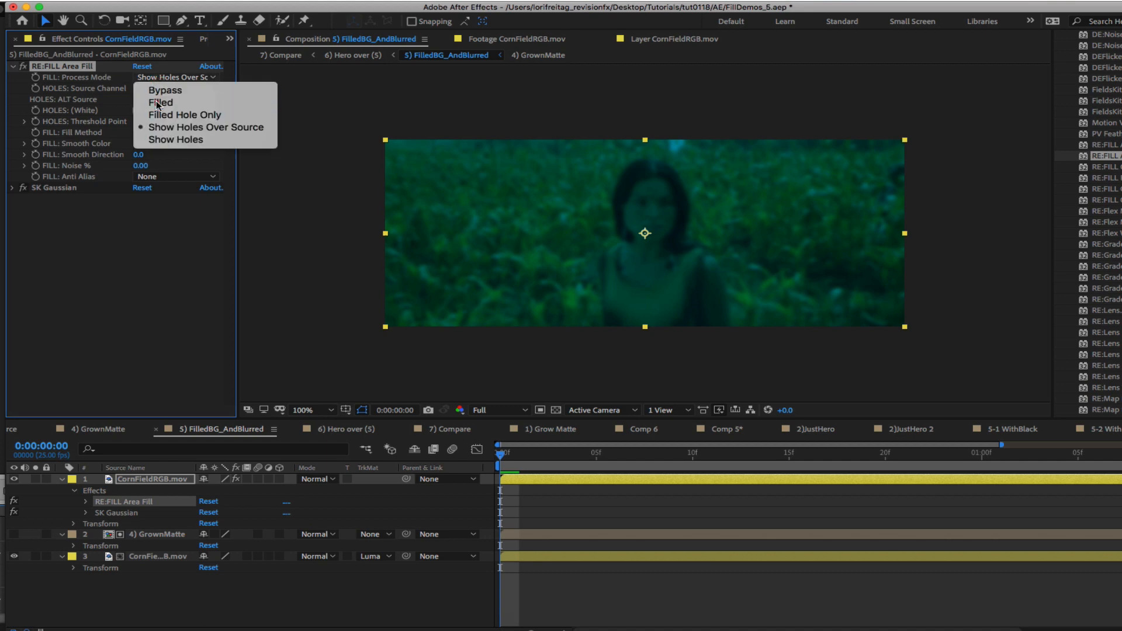
left_click(160, 103)
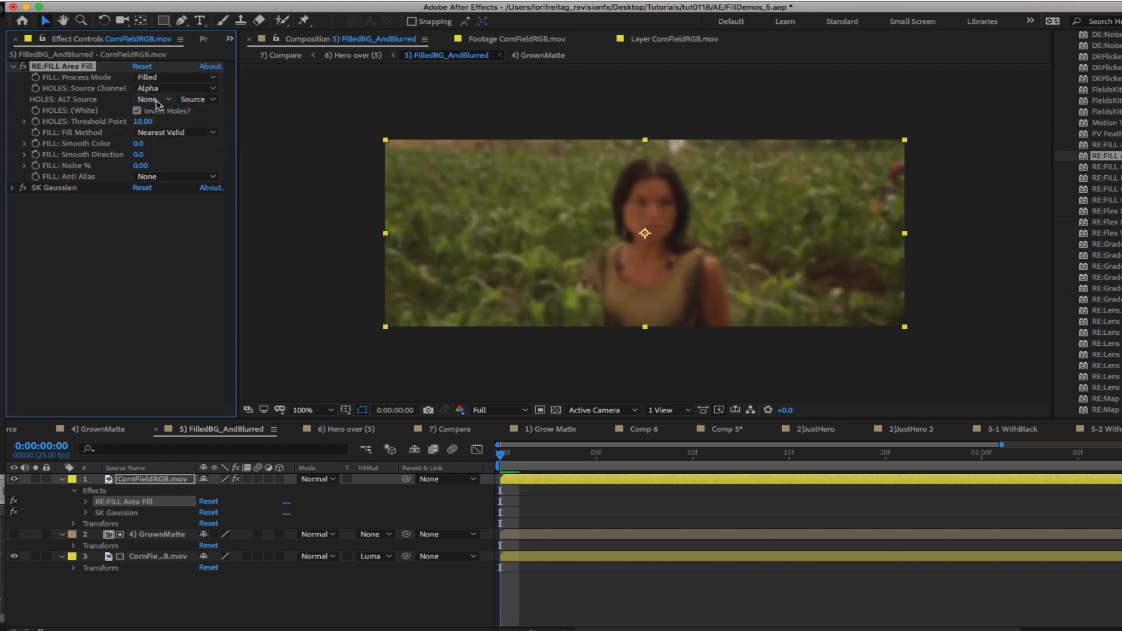
left_click(172, 88)
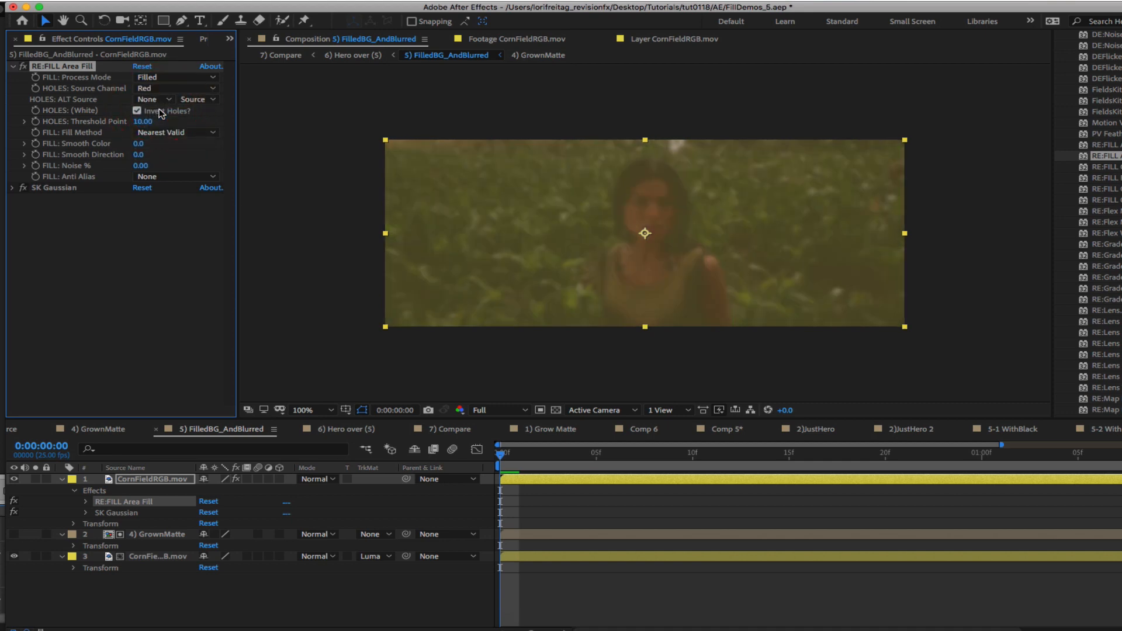
left_click(149, 98)
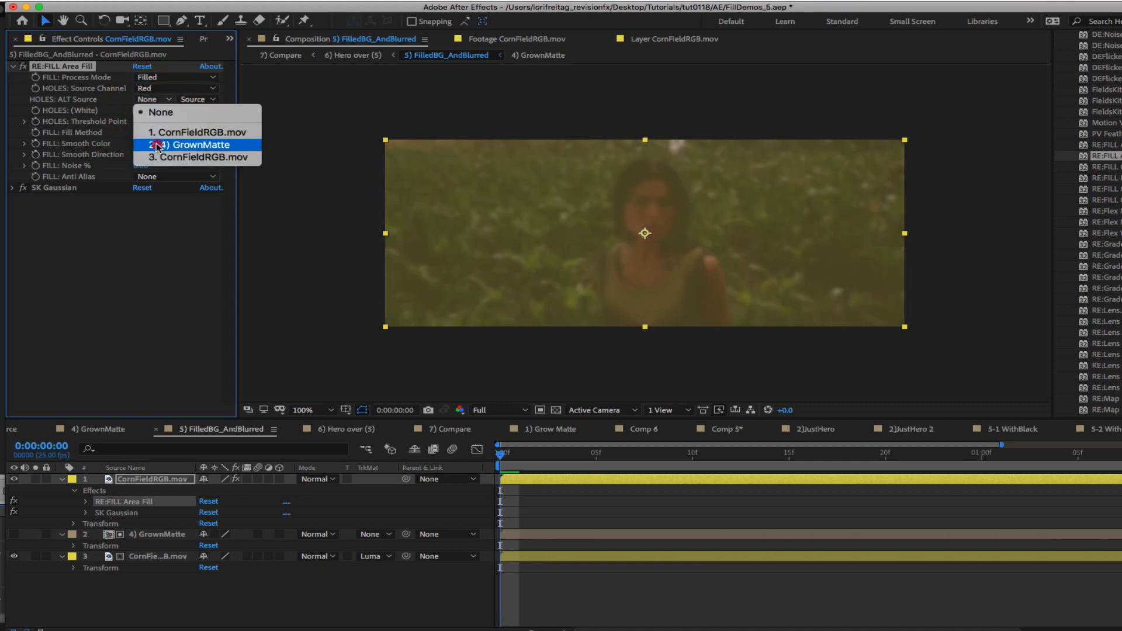
left_click(195, 144)
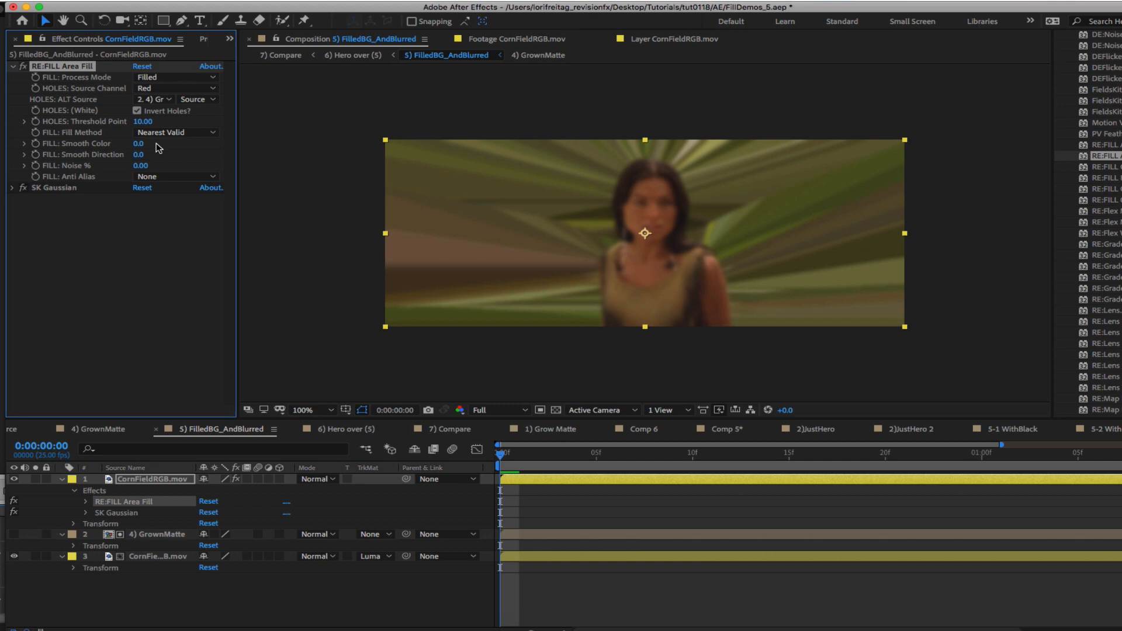
left_click(136, 111)
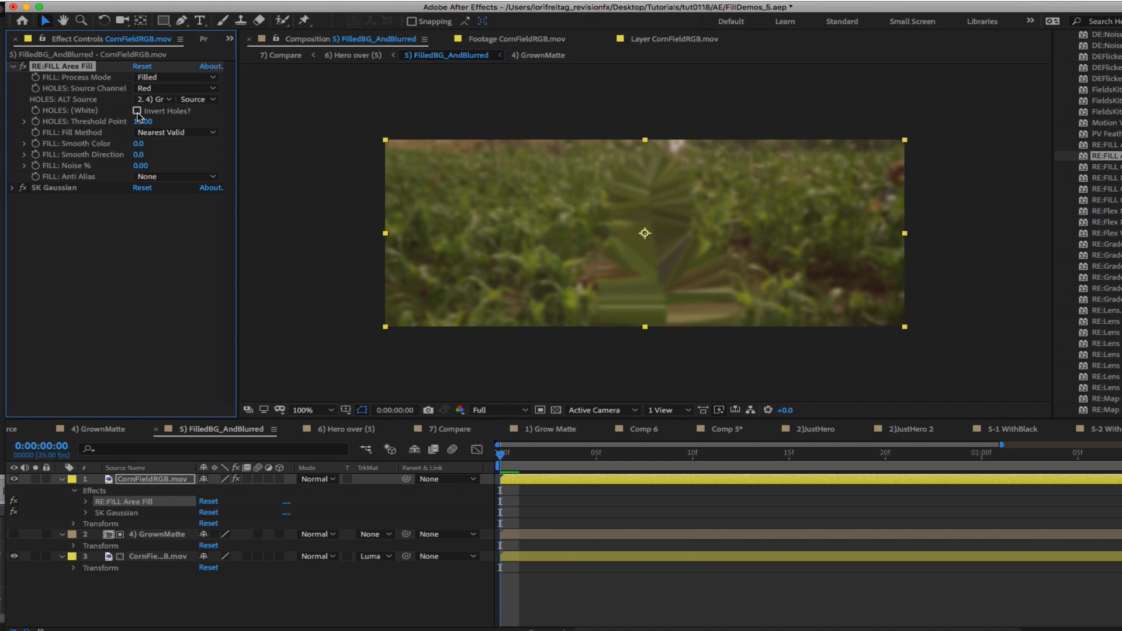
left_click(174, 133)
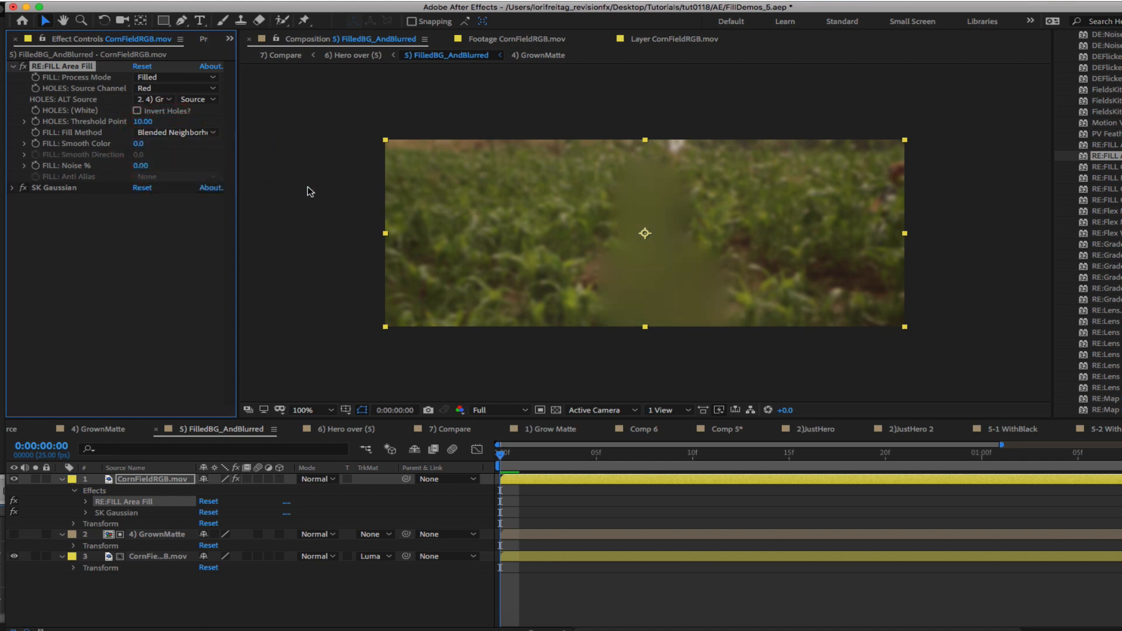
mouse_move(605, 287)
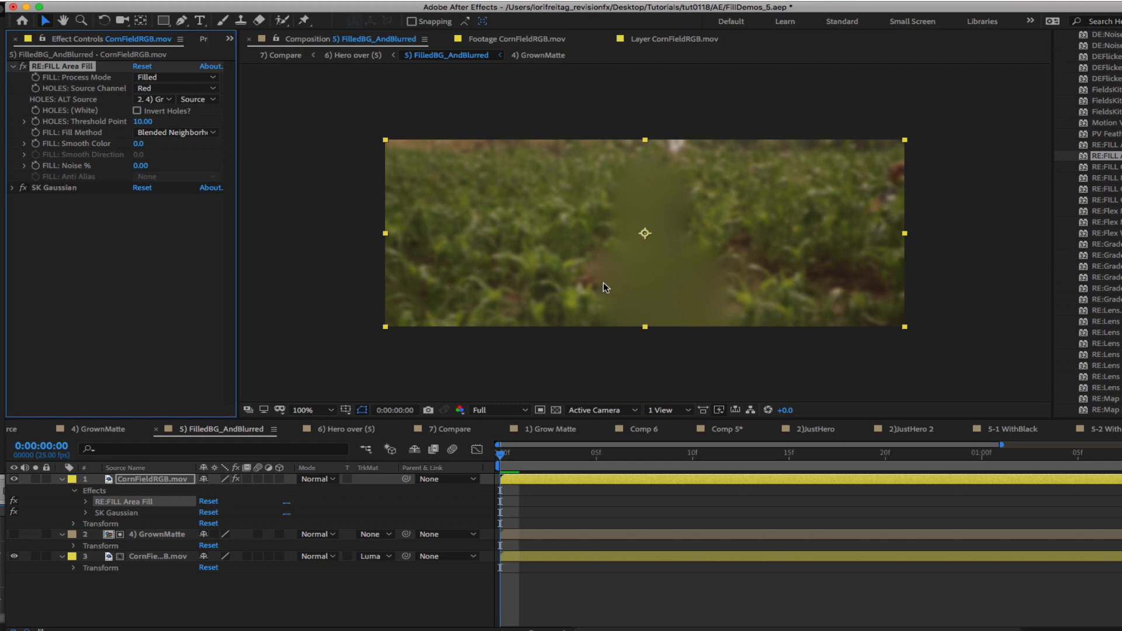
mouse_move(733, 292)
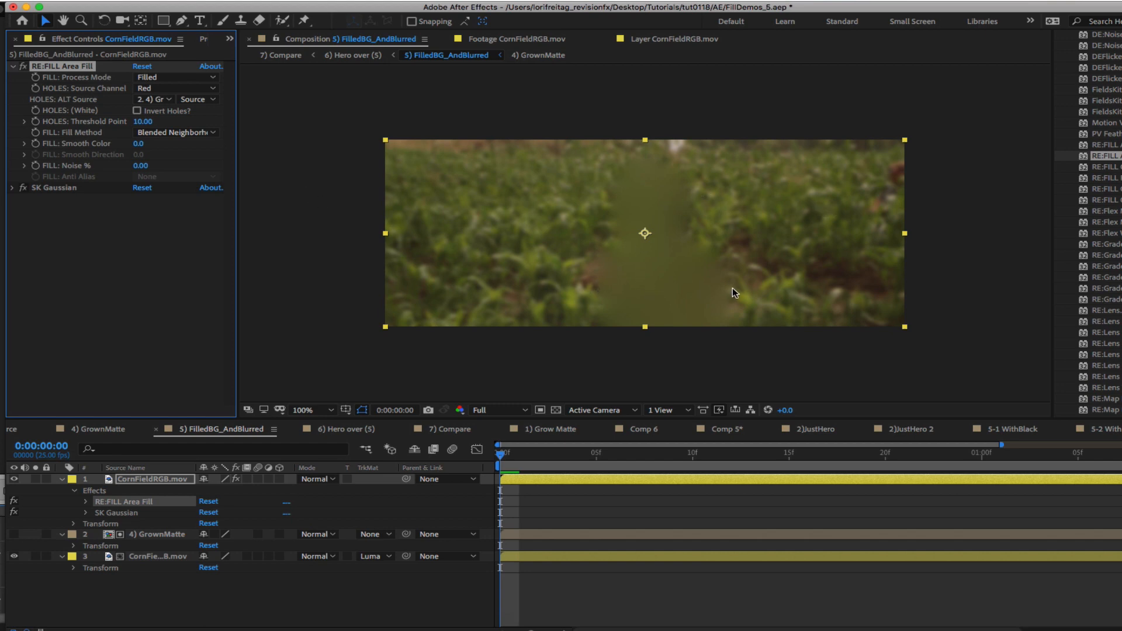
left_click(351, 55)
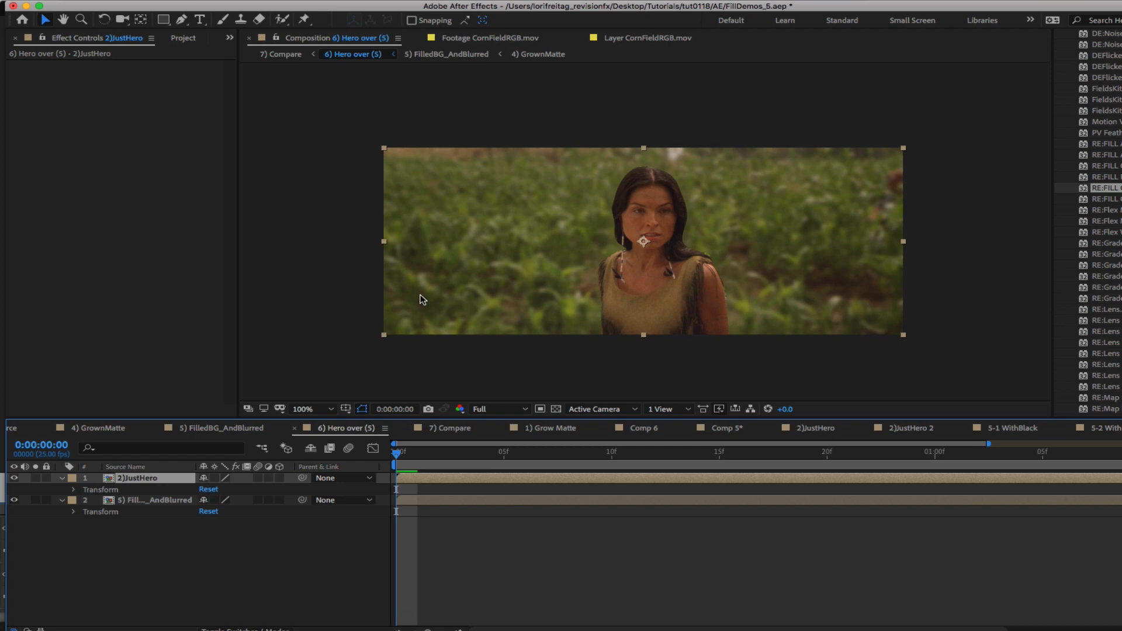
mouse_move(117, 458)
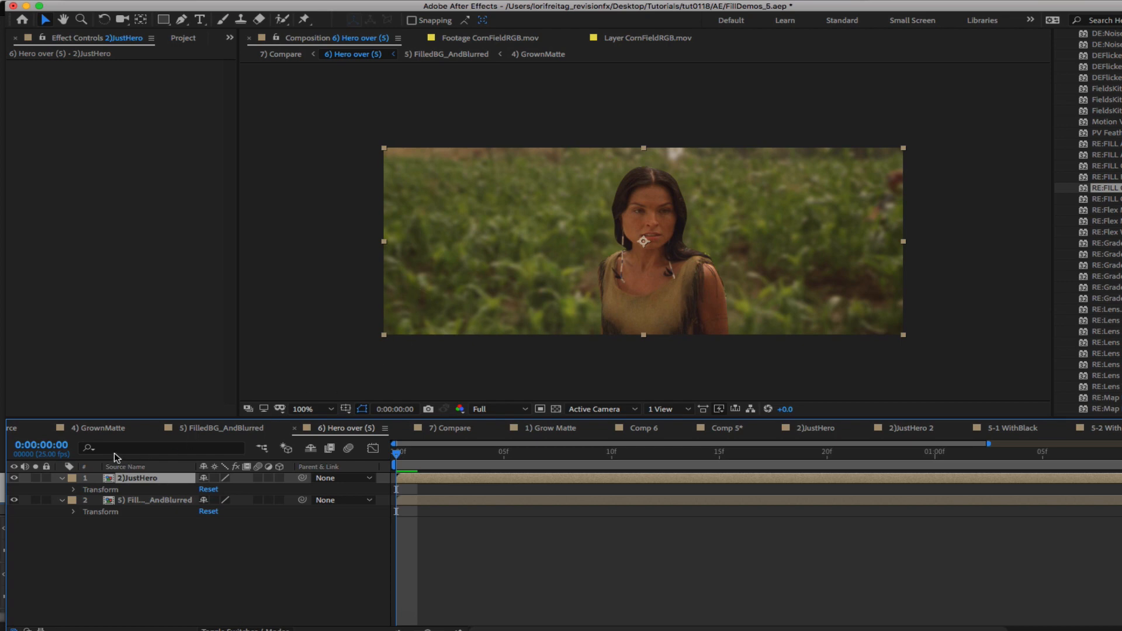
left_click(13, 478)
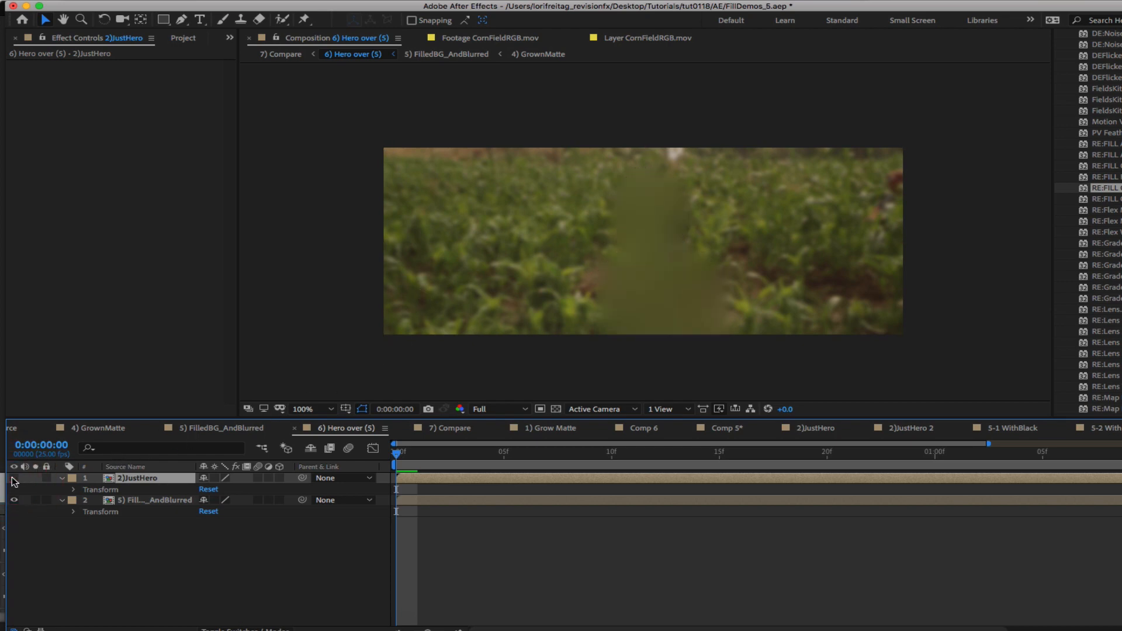
left_click(13, 478)
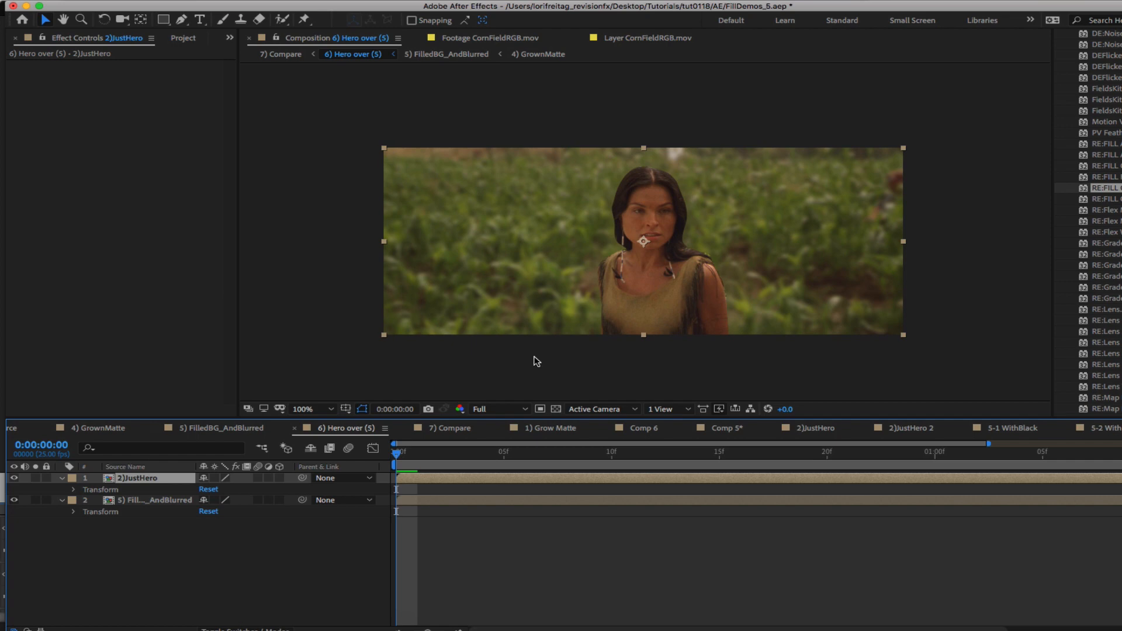
left_click(302, 409)
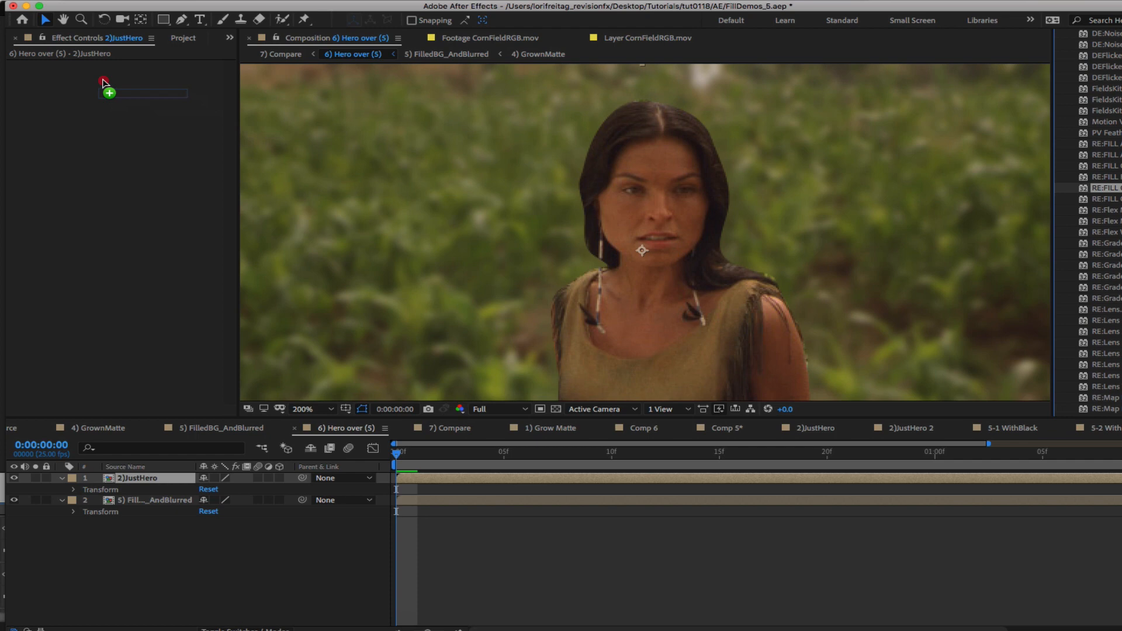
left_click(108, 93)
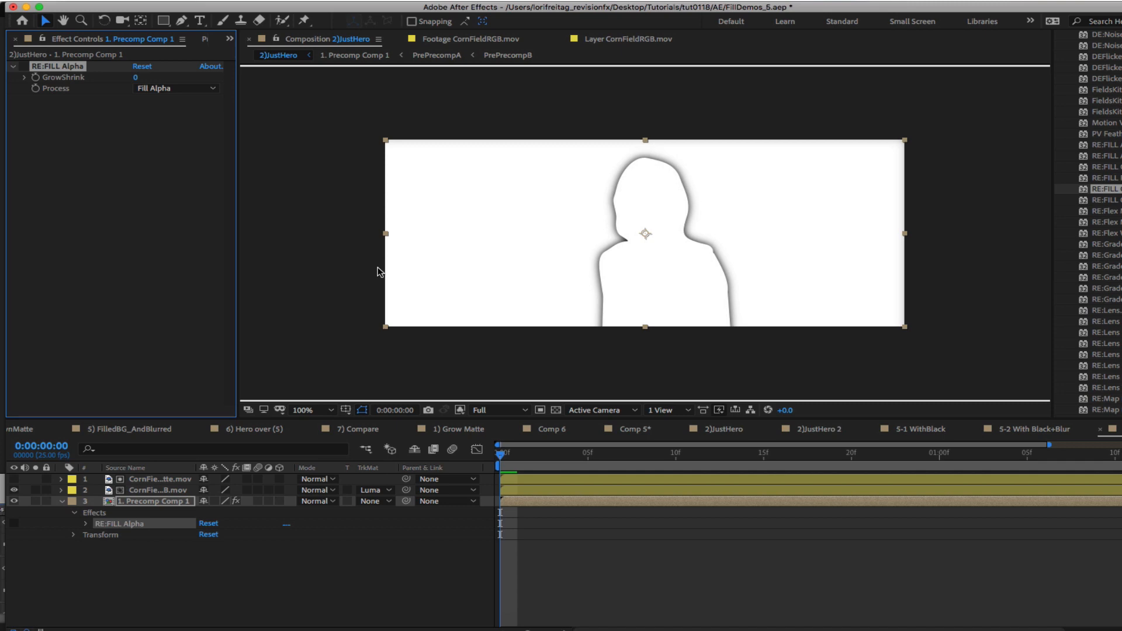
mouse_move(605, 261)
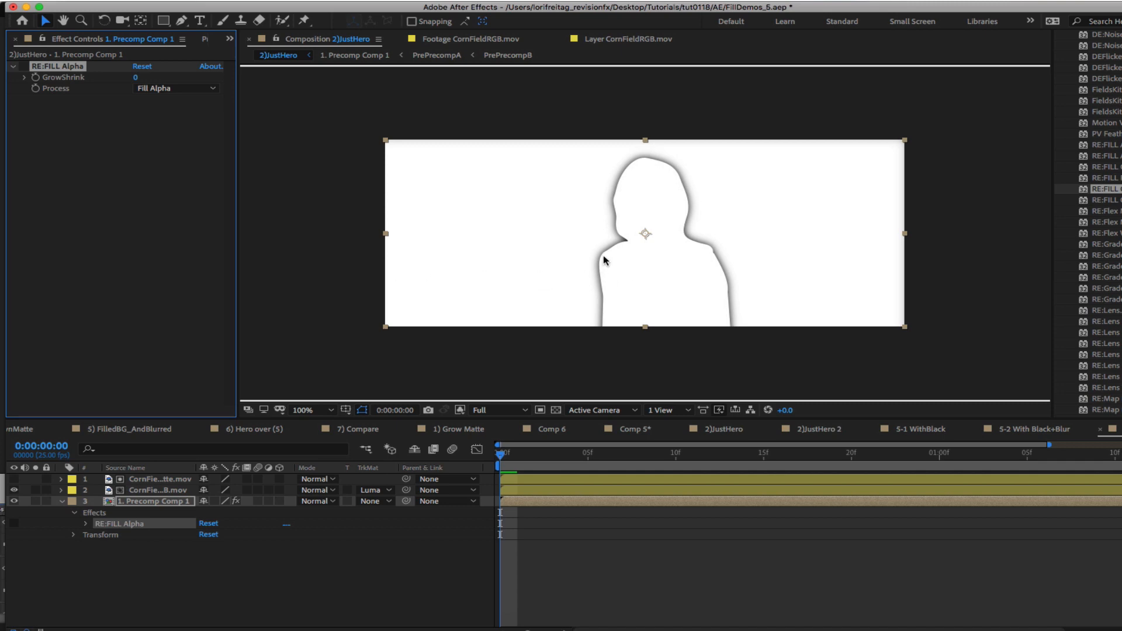
mouse_move(80, 88)
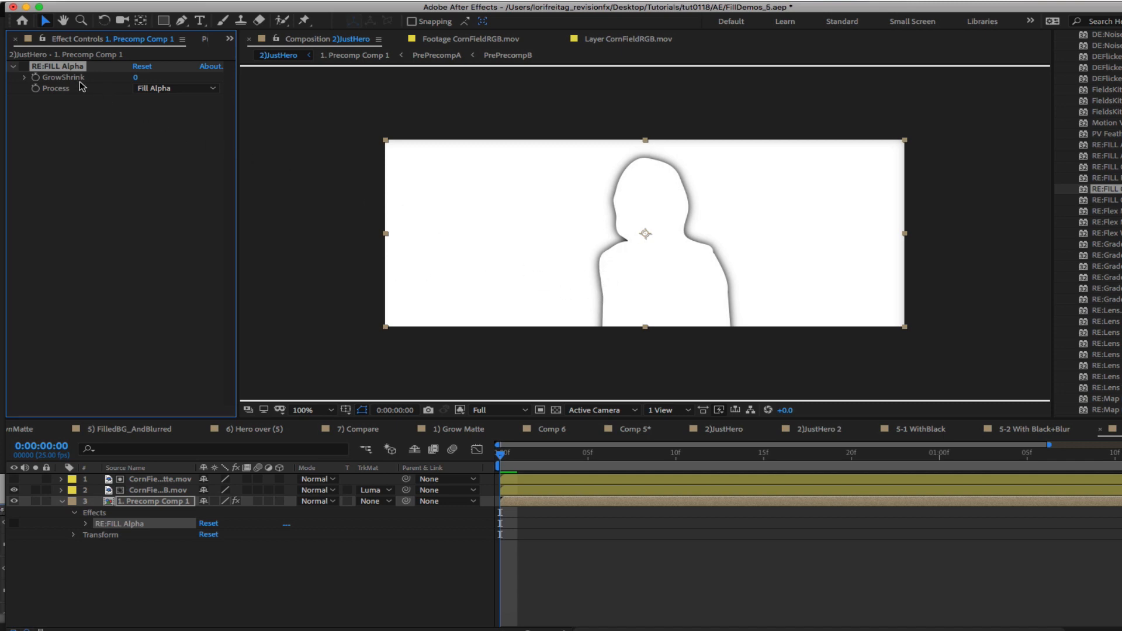
mouse_move(46, 67)
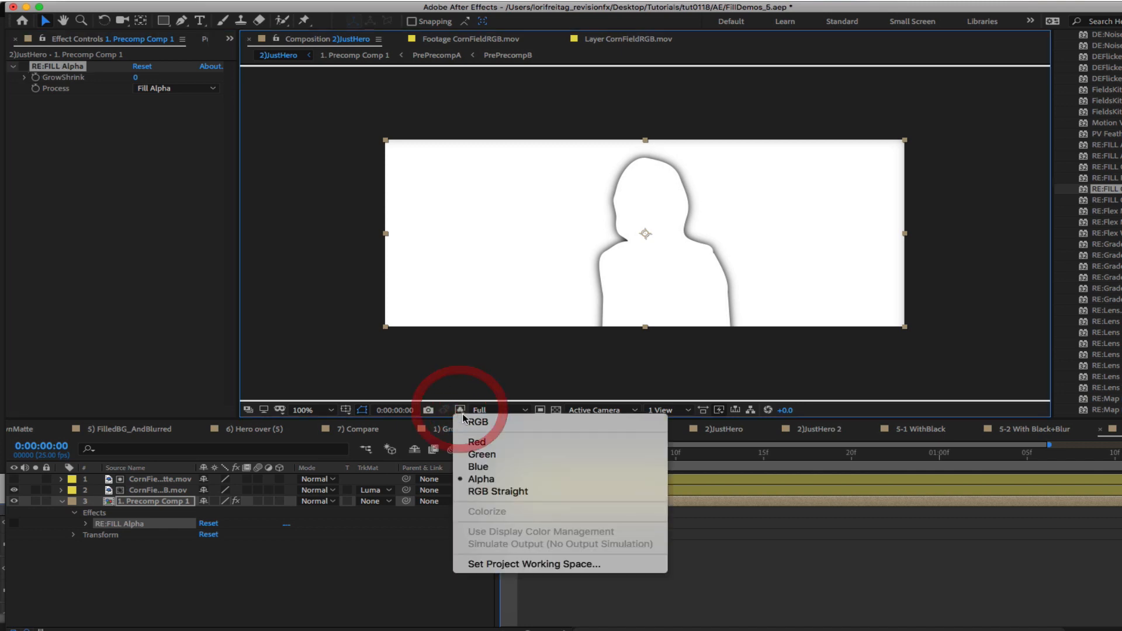
left_click(475, 422)
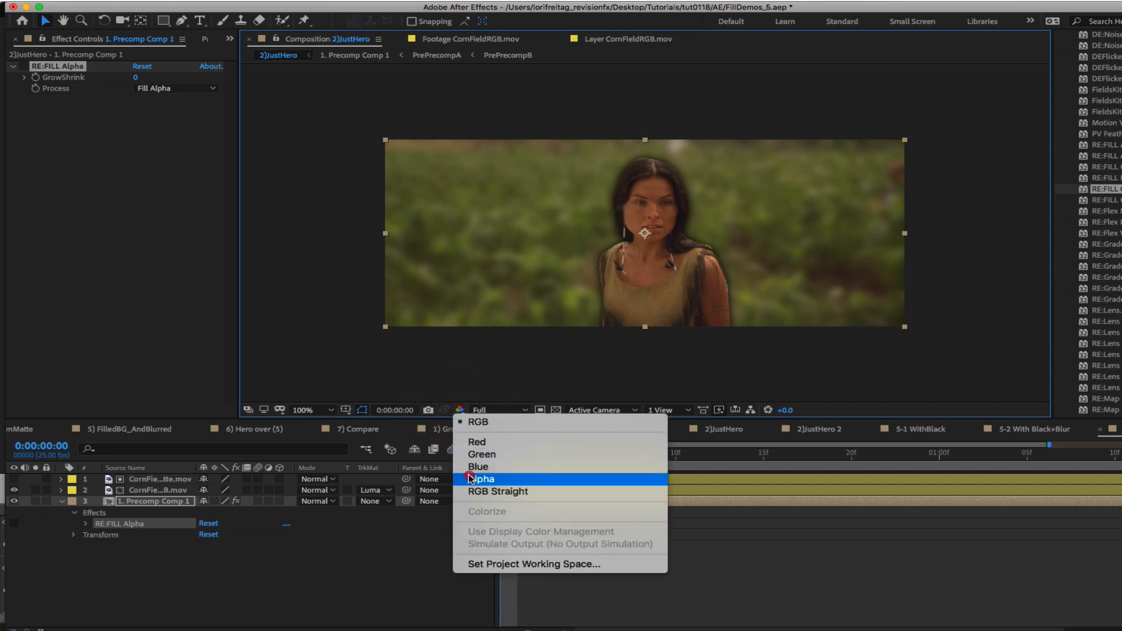
left_click(482, 478)
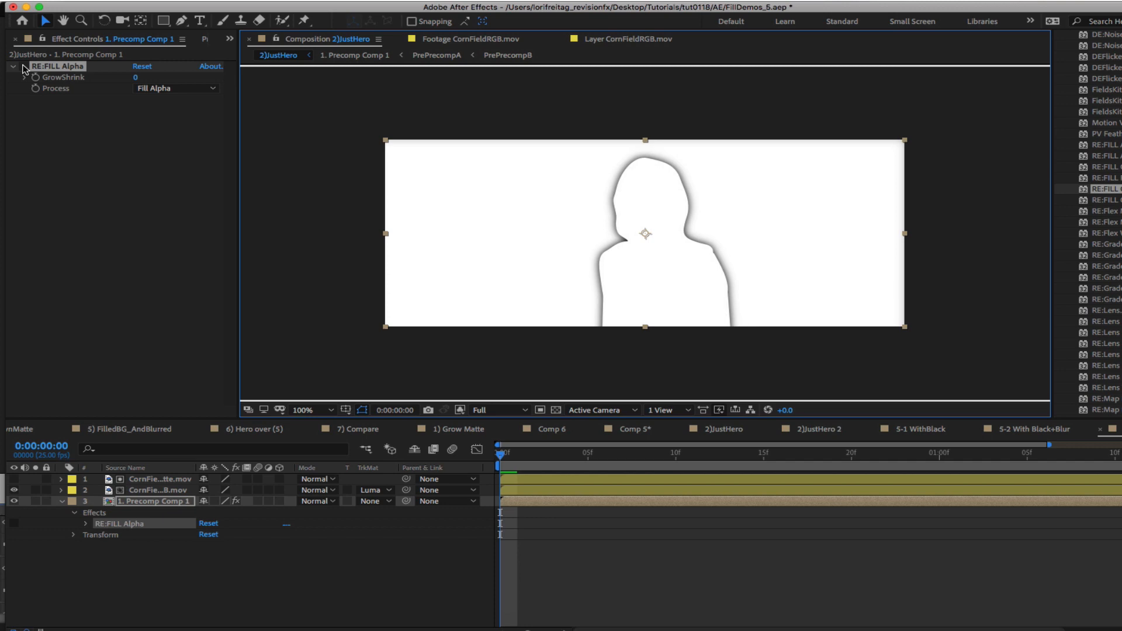
left_click(460, 410)
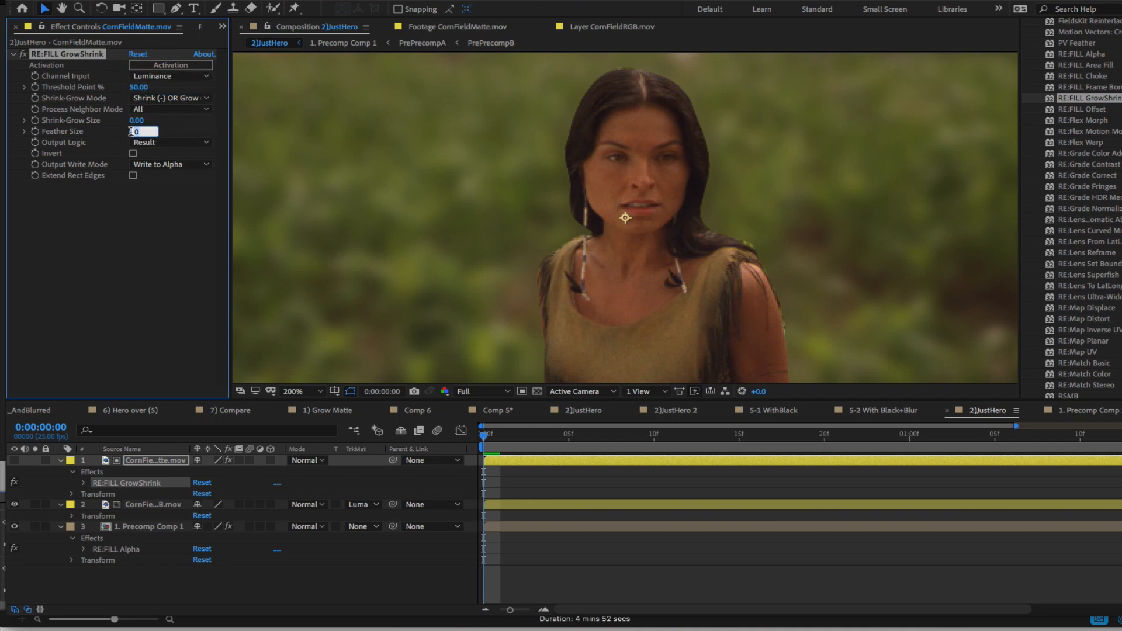
Step: Give GrowShrink Feather Size 5 and Write to RGB - Fill Alpha output
type("5")
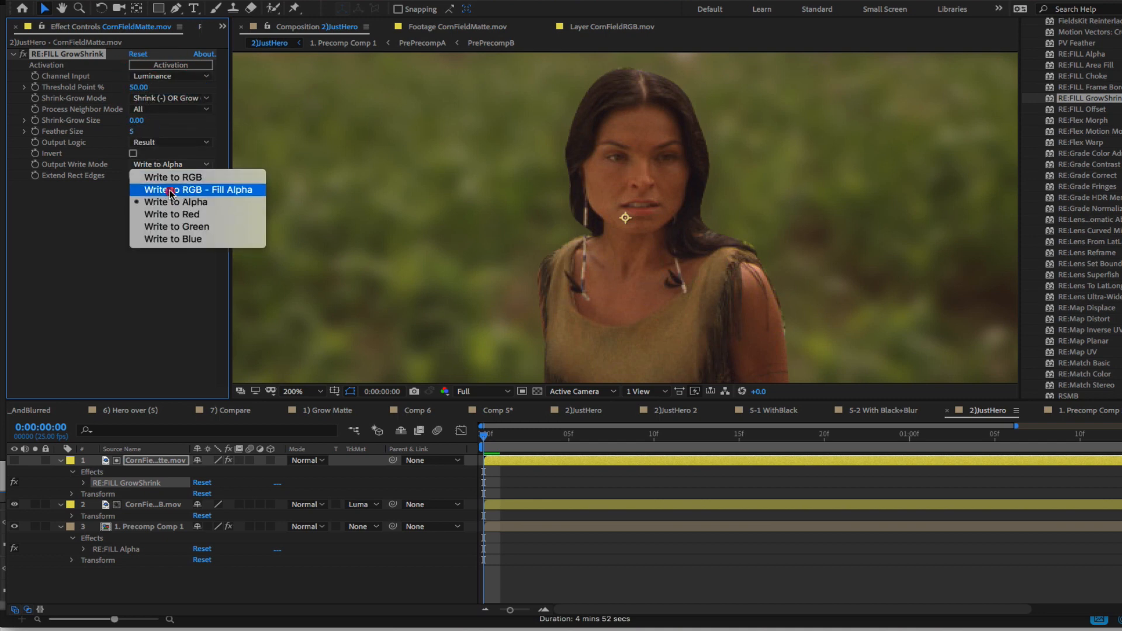
left_click(198, 189)
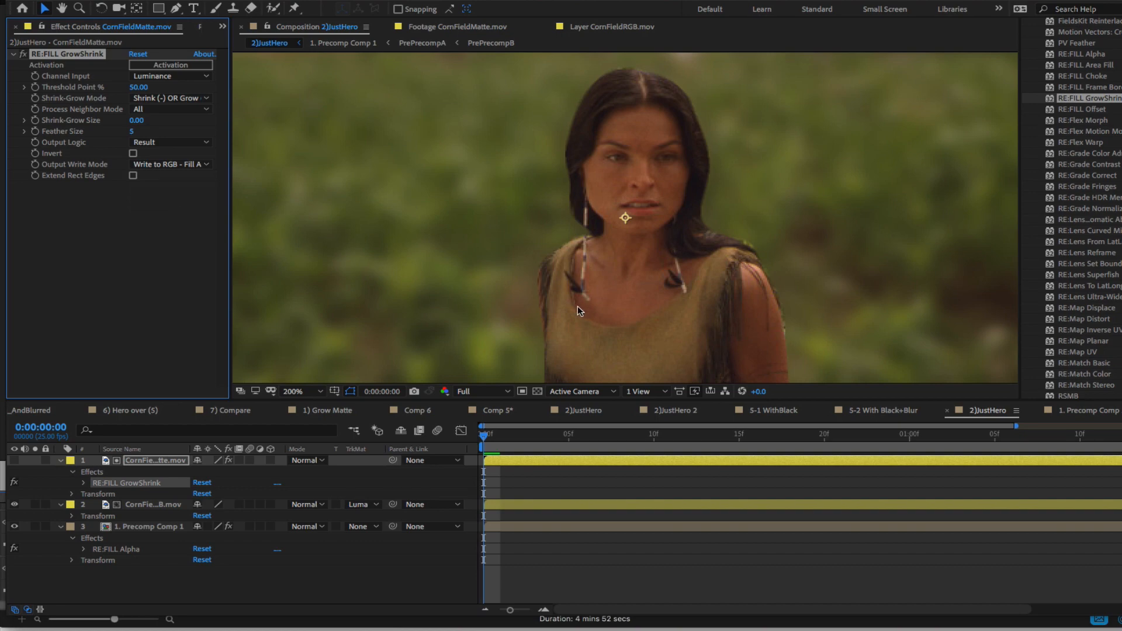